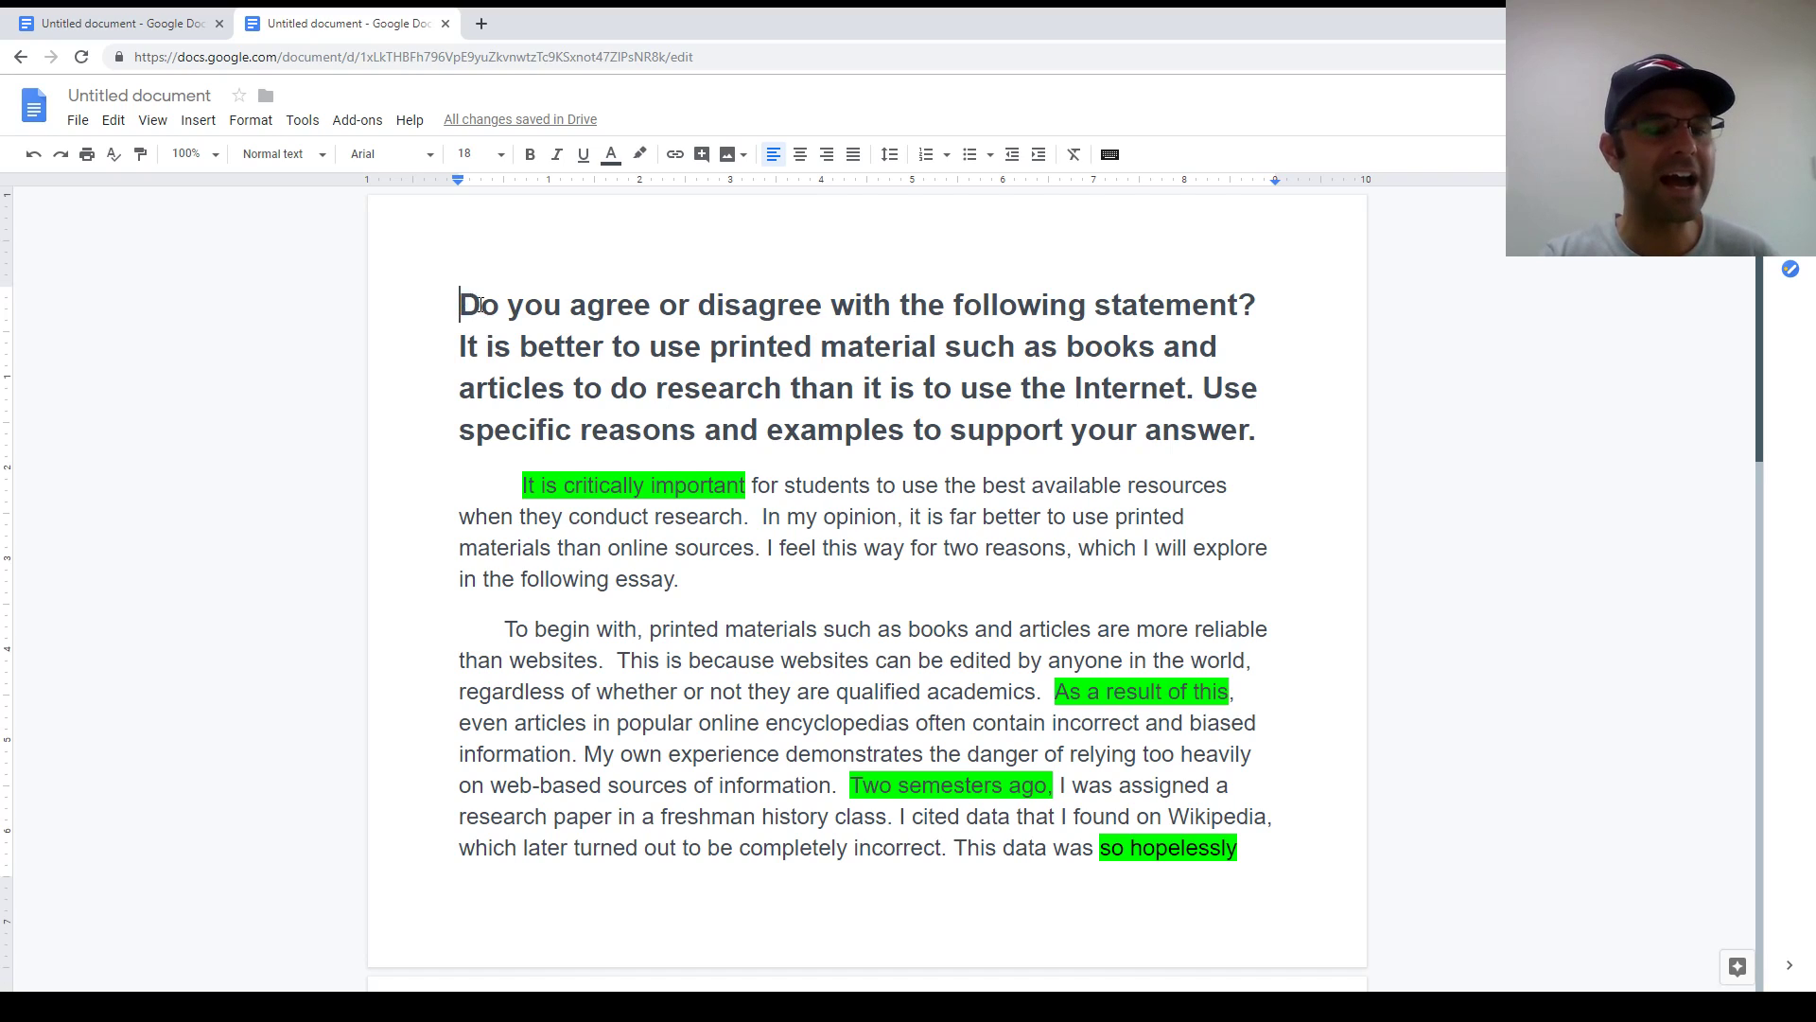
drag(461, 304, 1257, 429)
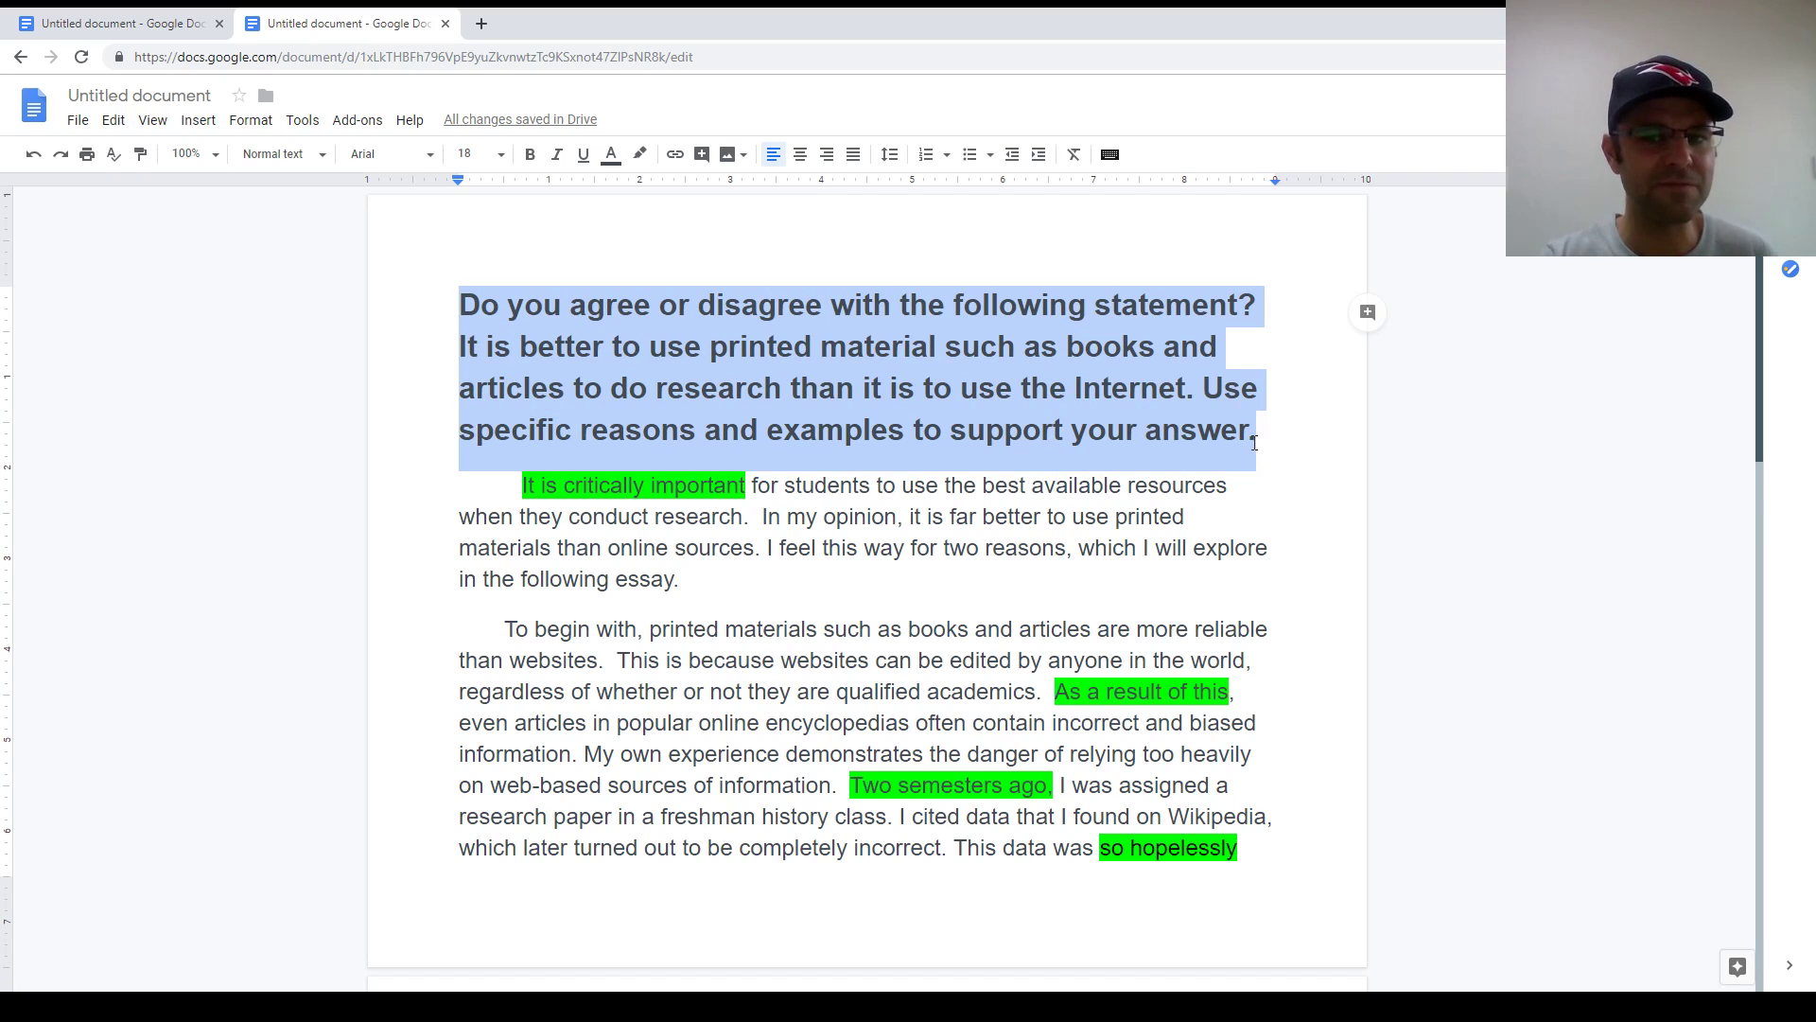
click(530, 155)
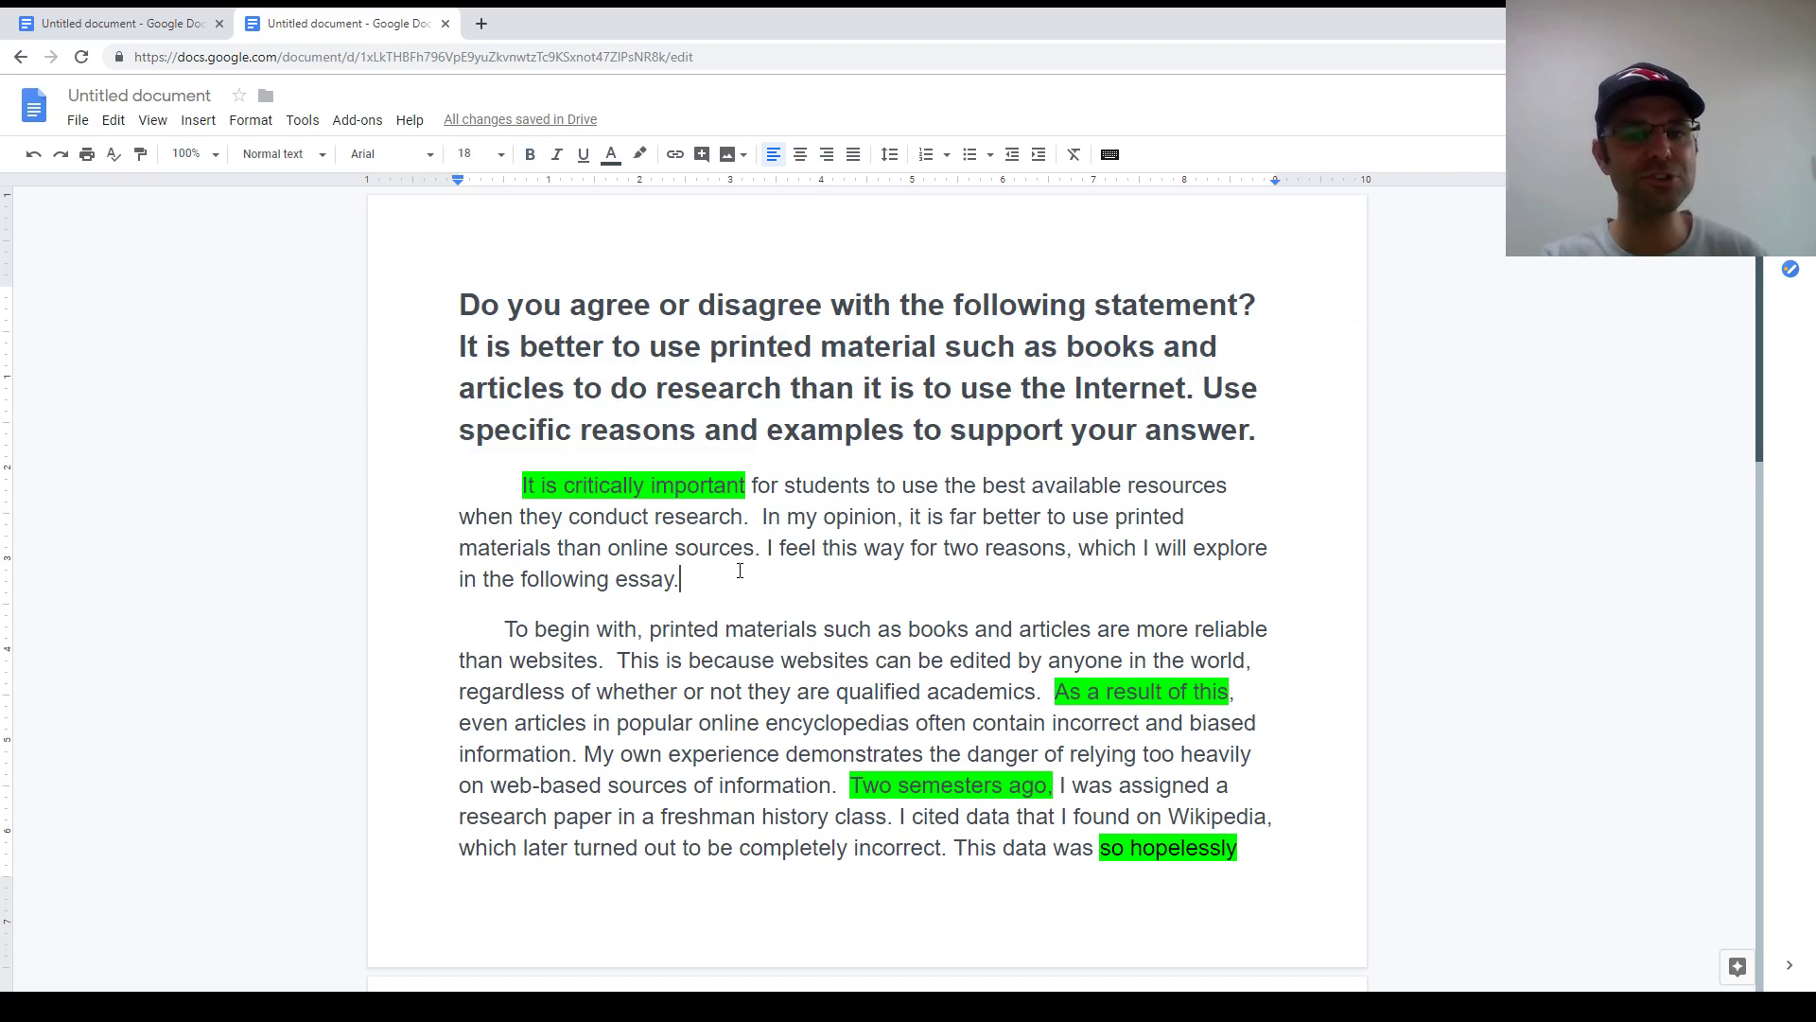
scroll(down, 3)
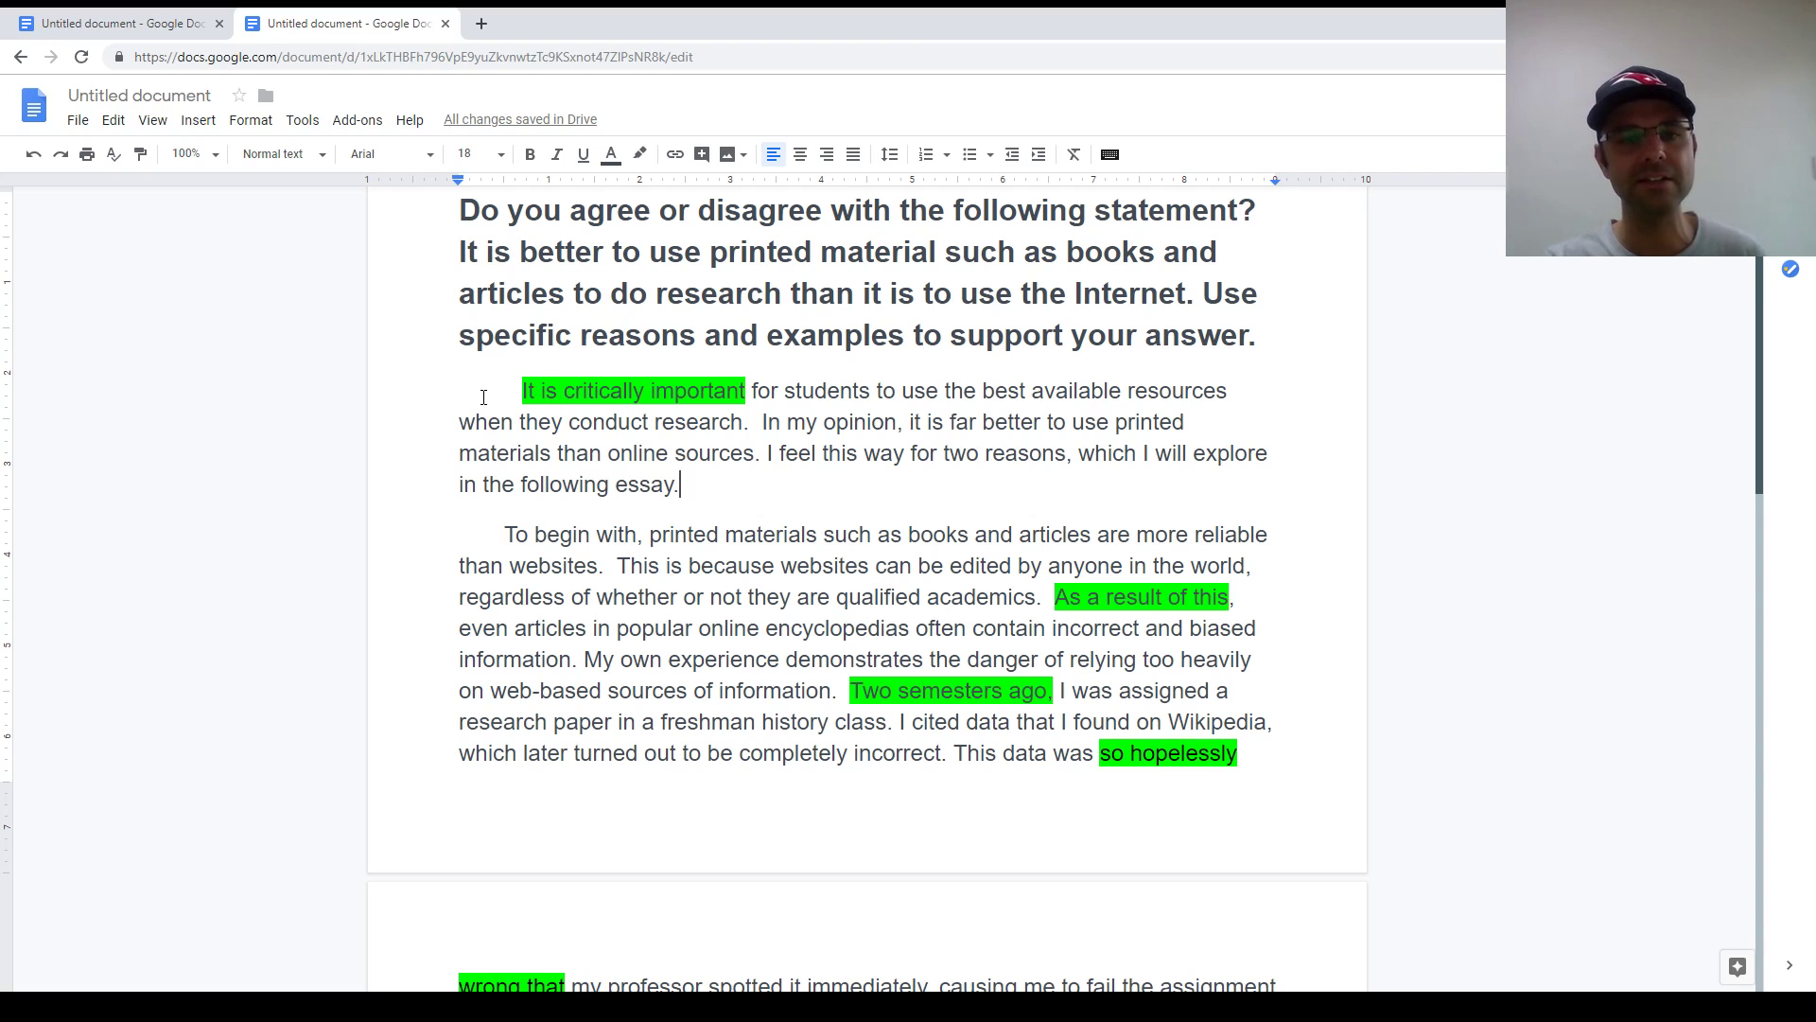
scroll(down, 3)
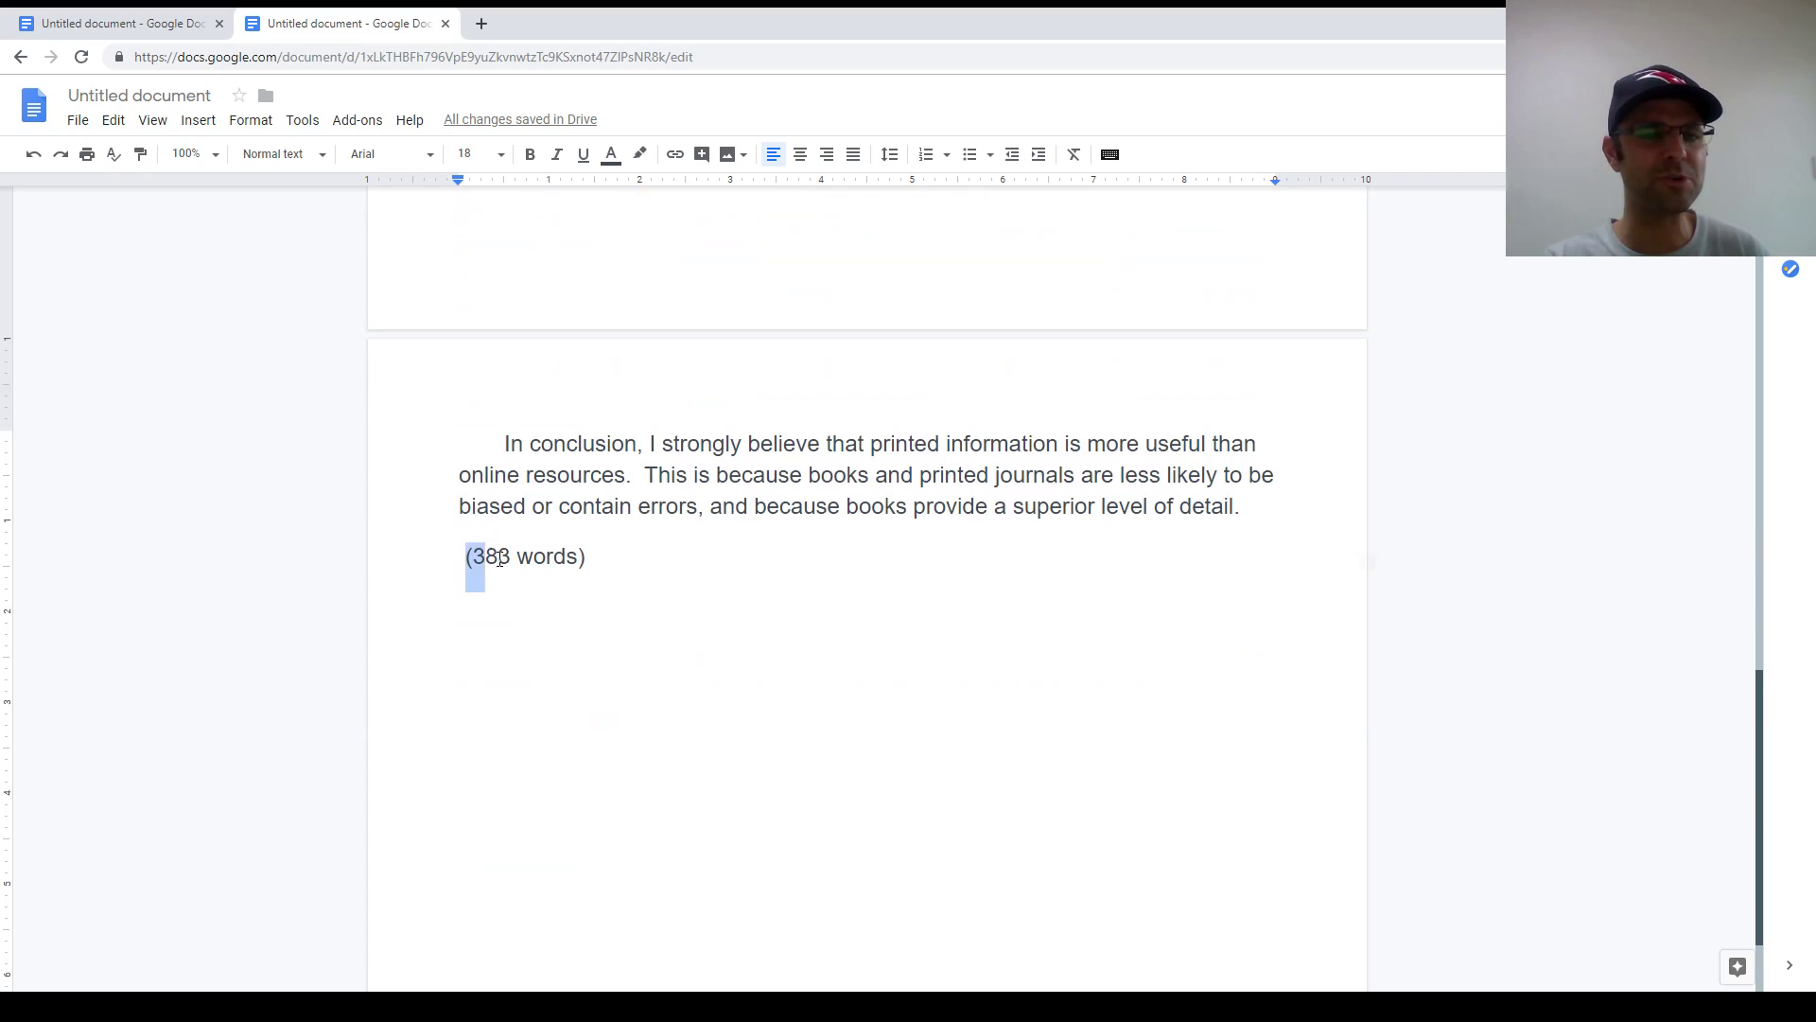
drag(465, 557, 587, 556)
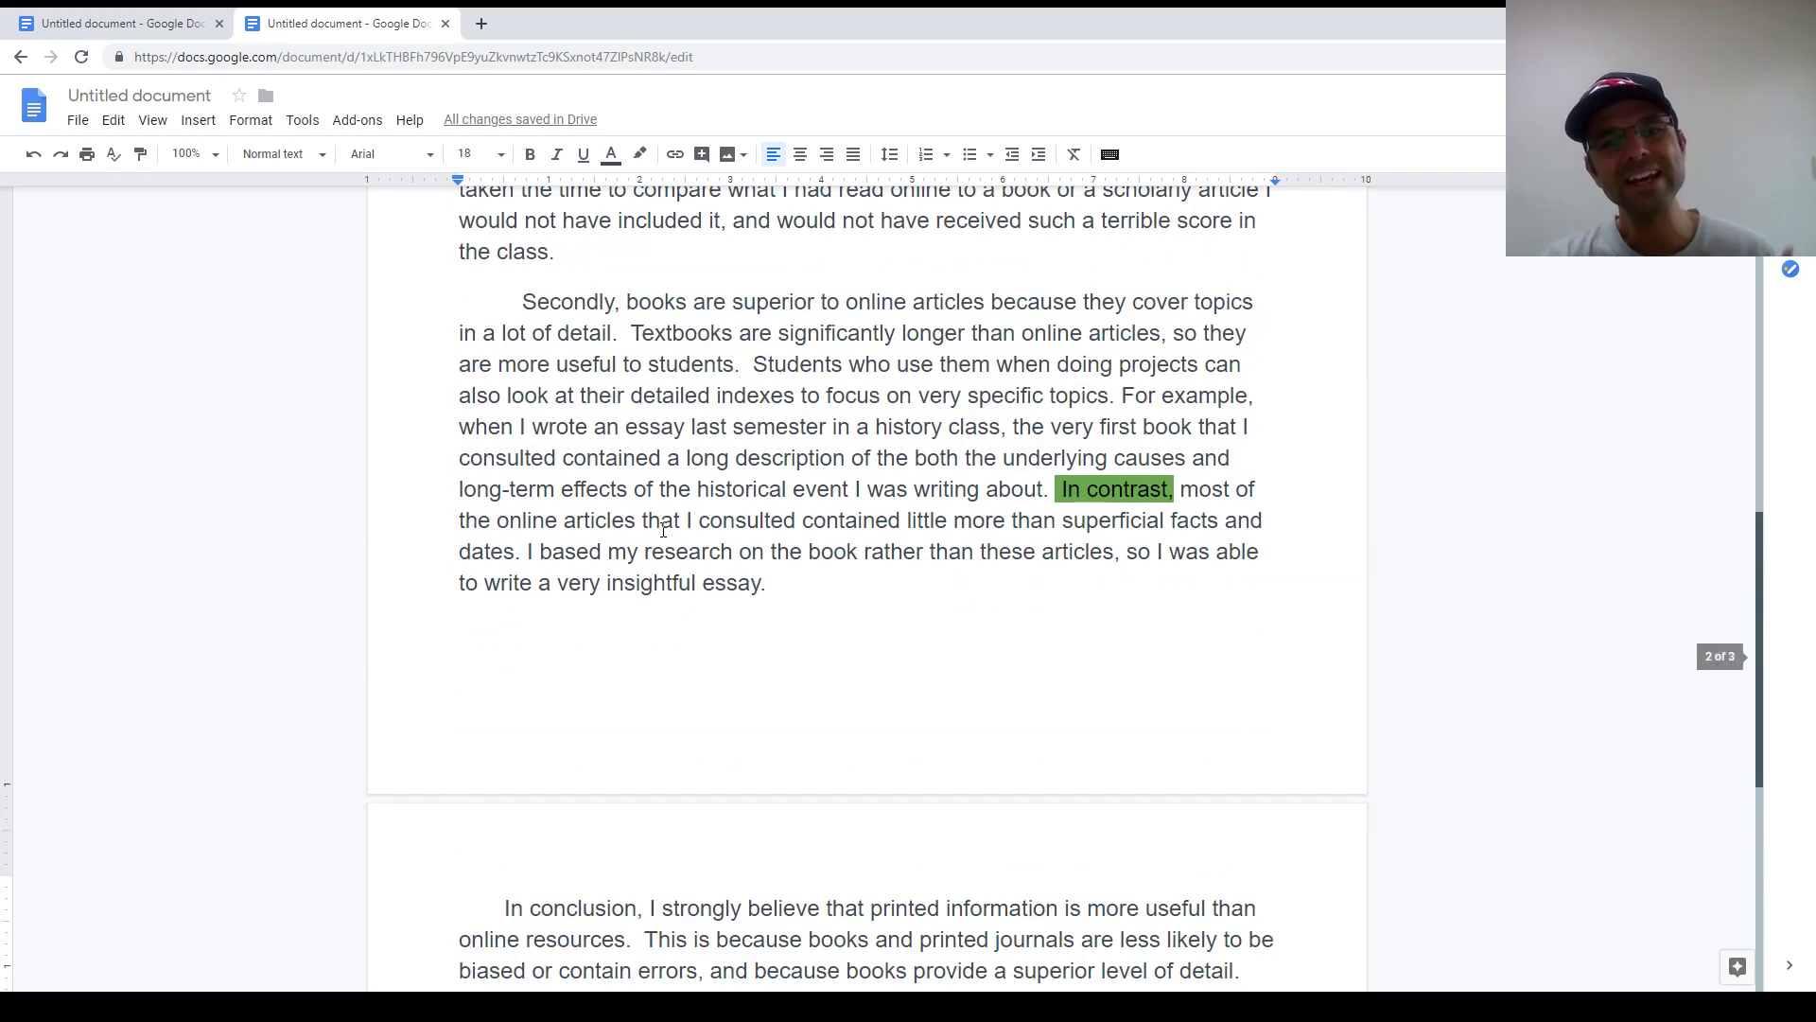
scroll(down, 3)
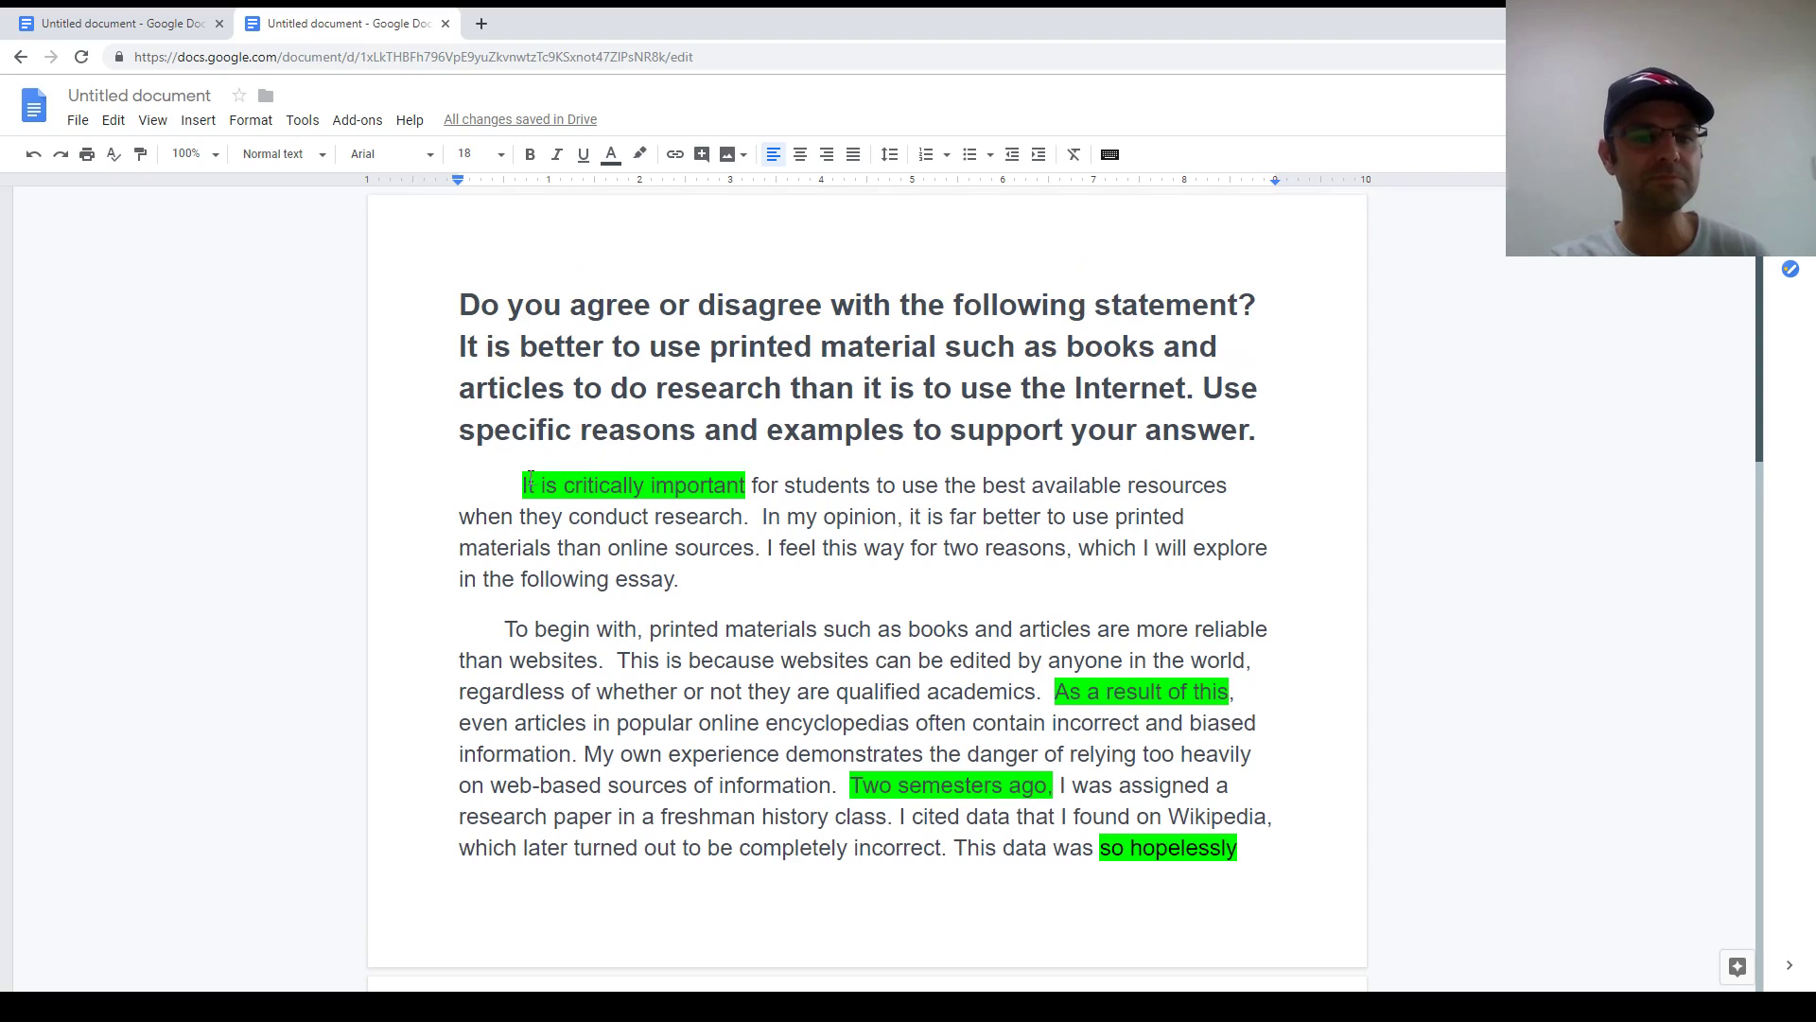
drag(522, 485, 679, 579)
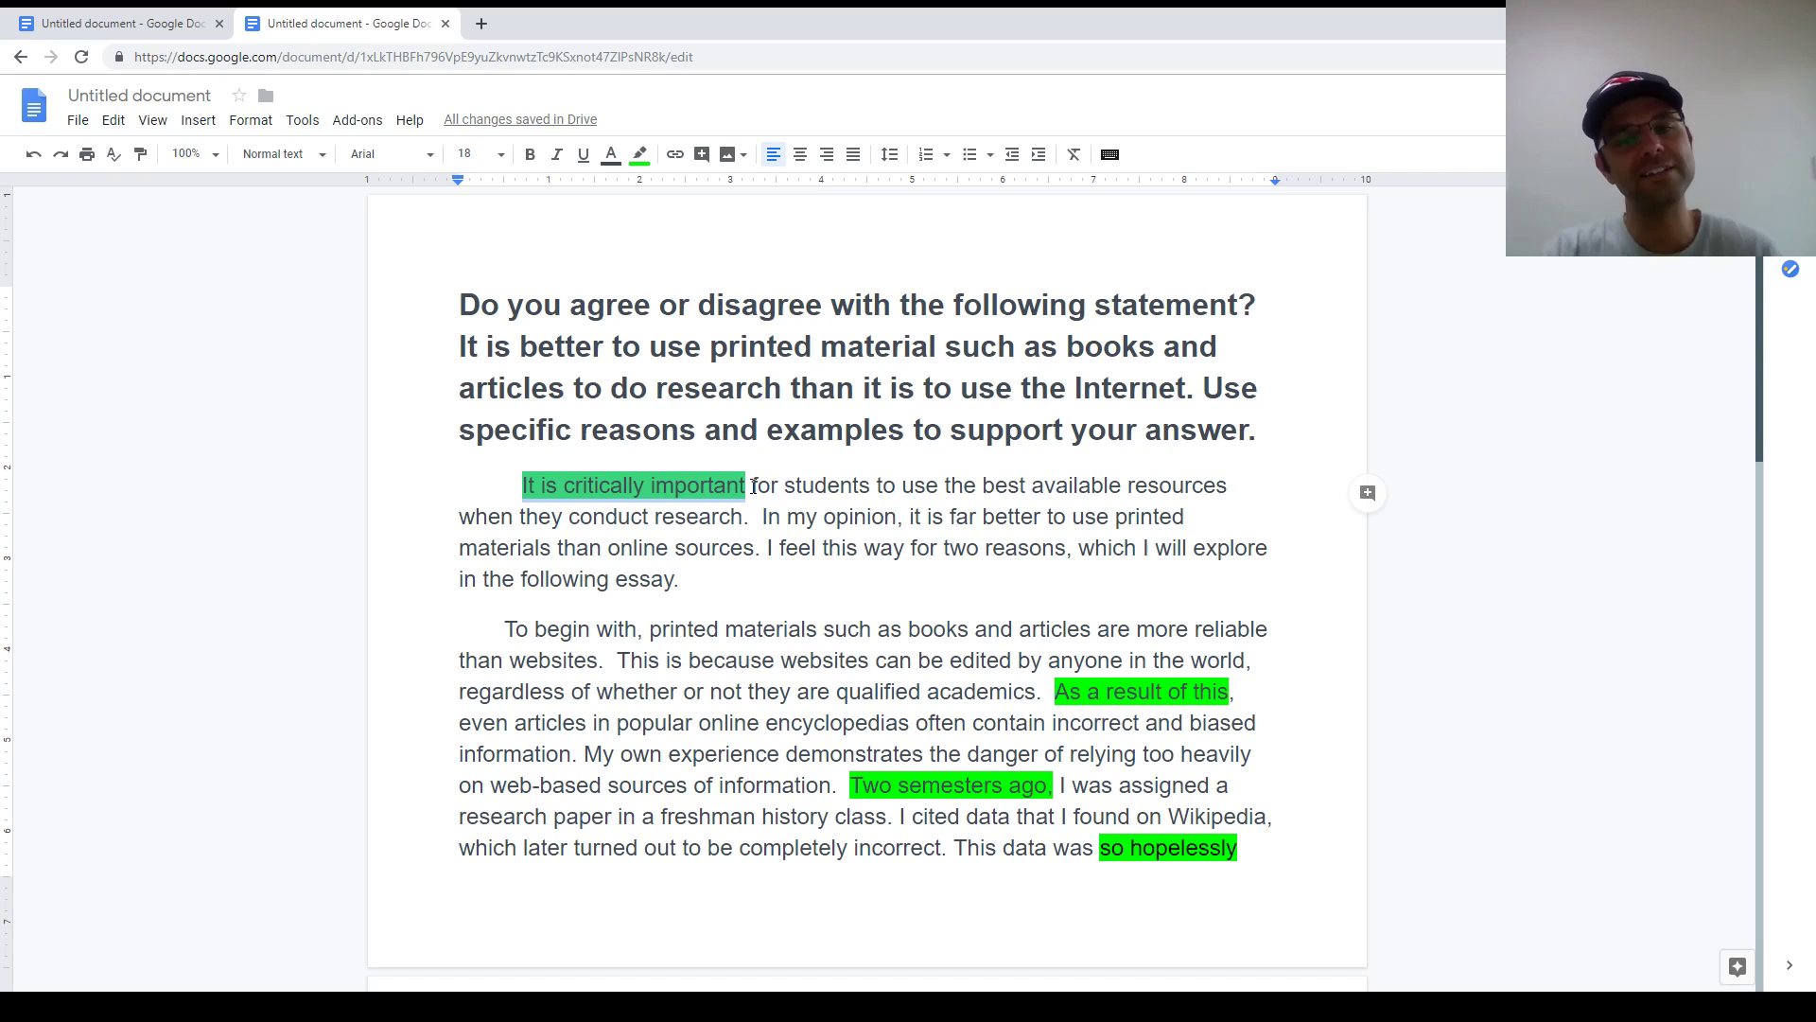
drag(749, 484, 927, 484)
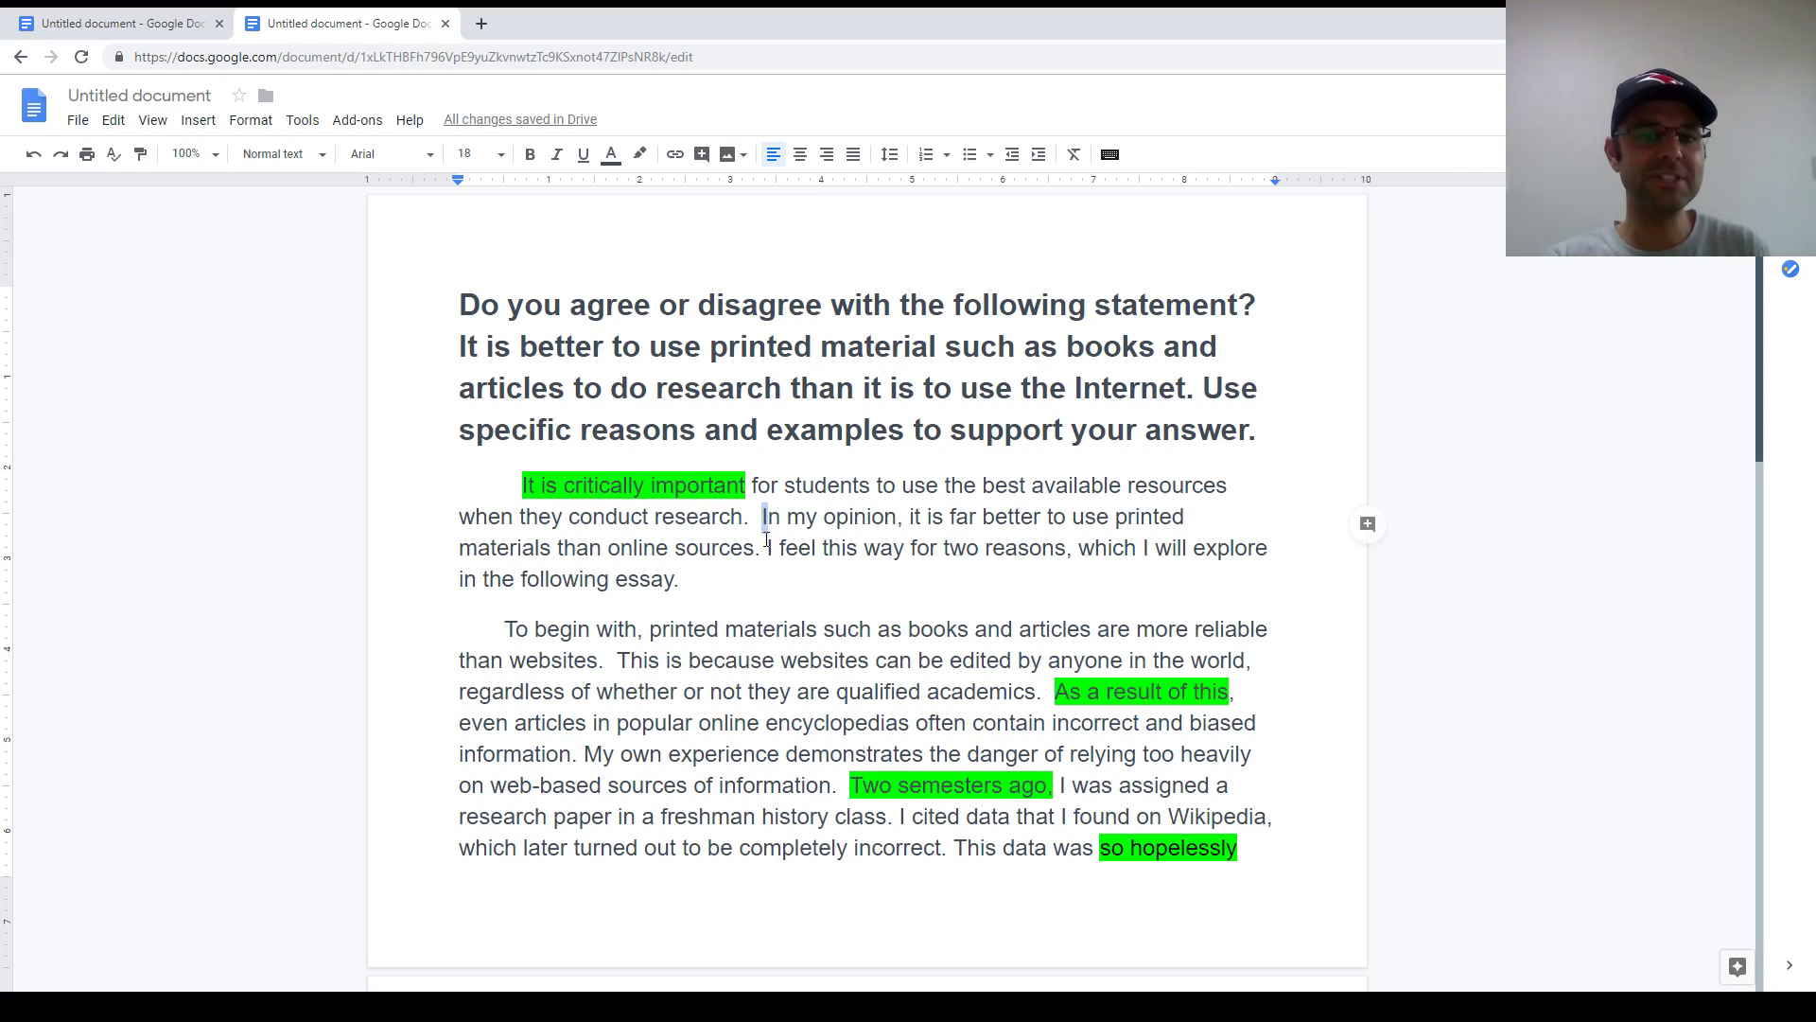
drag(763, 516, 761, 548)
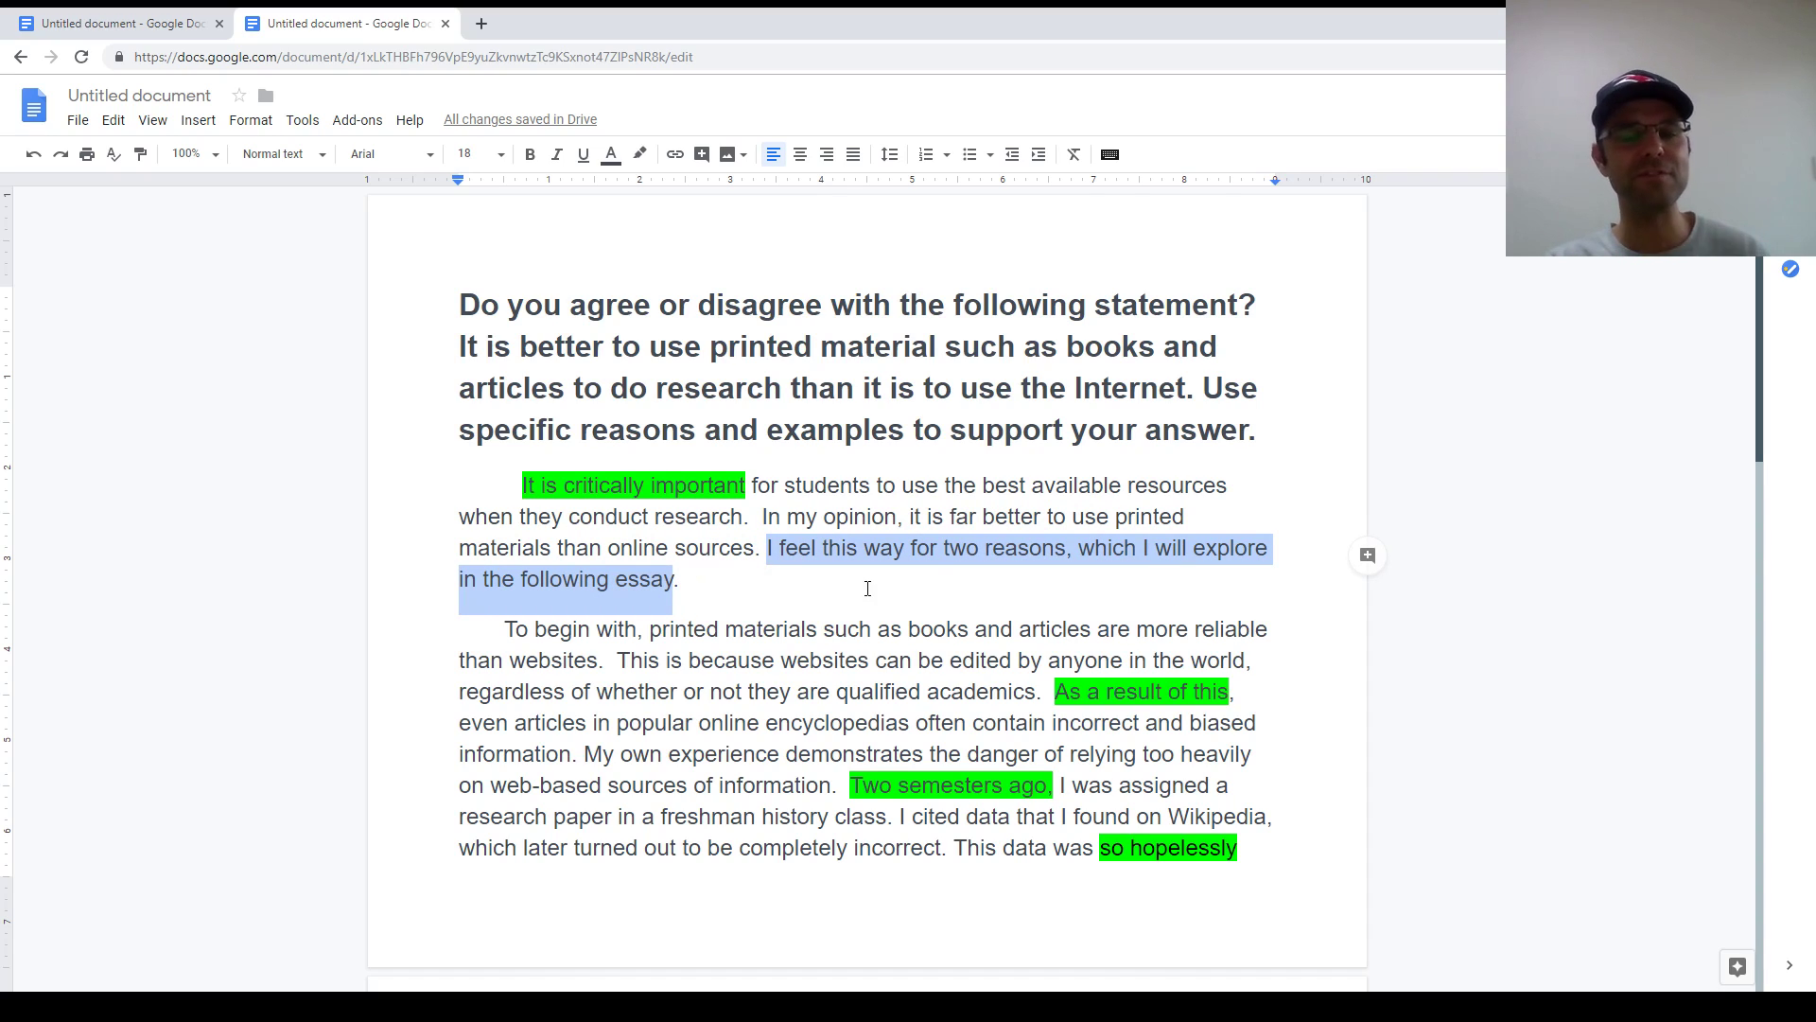
scroll(down, 3)
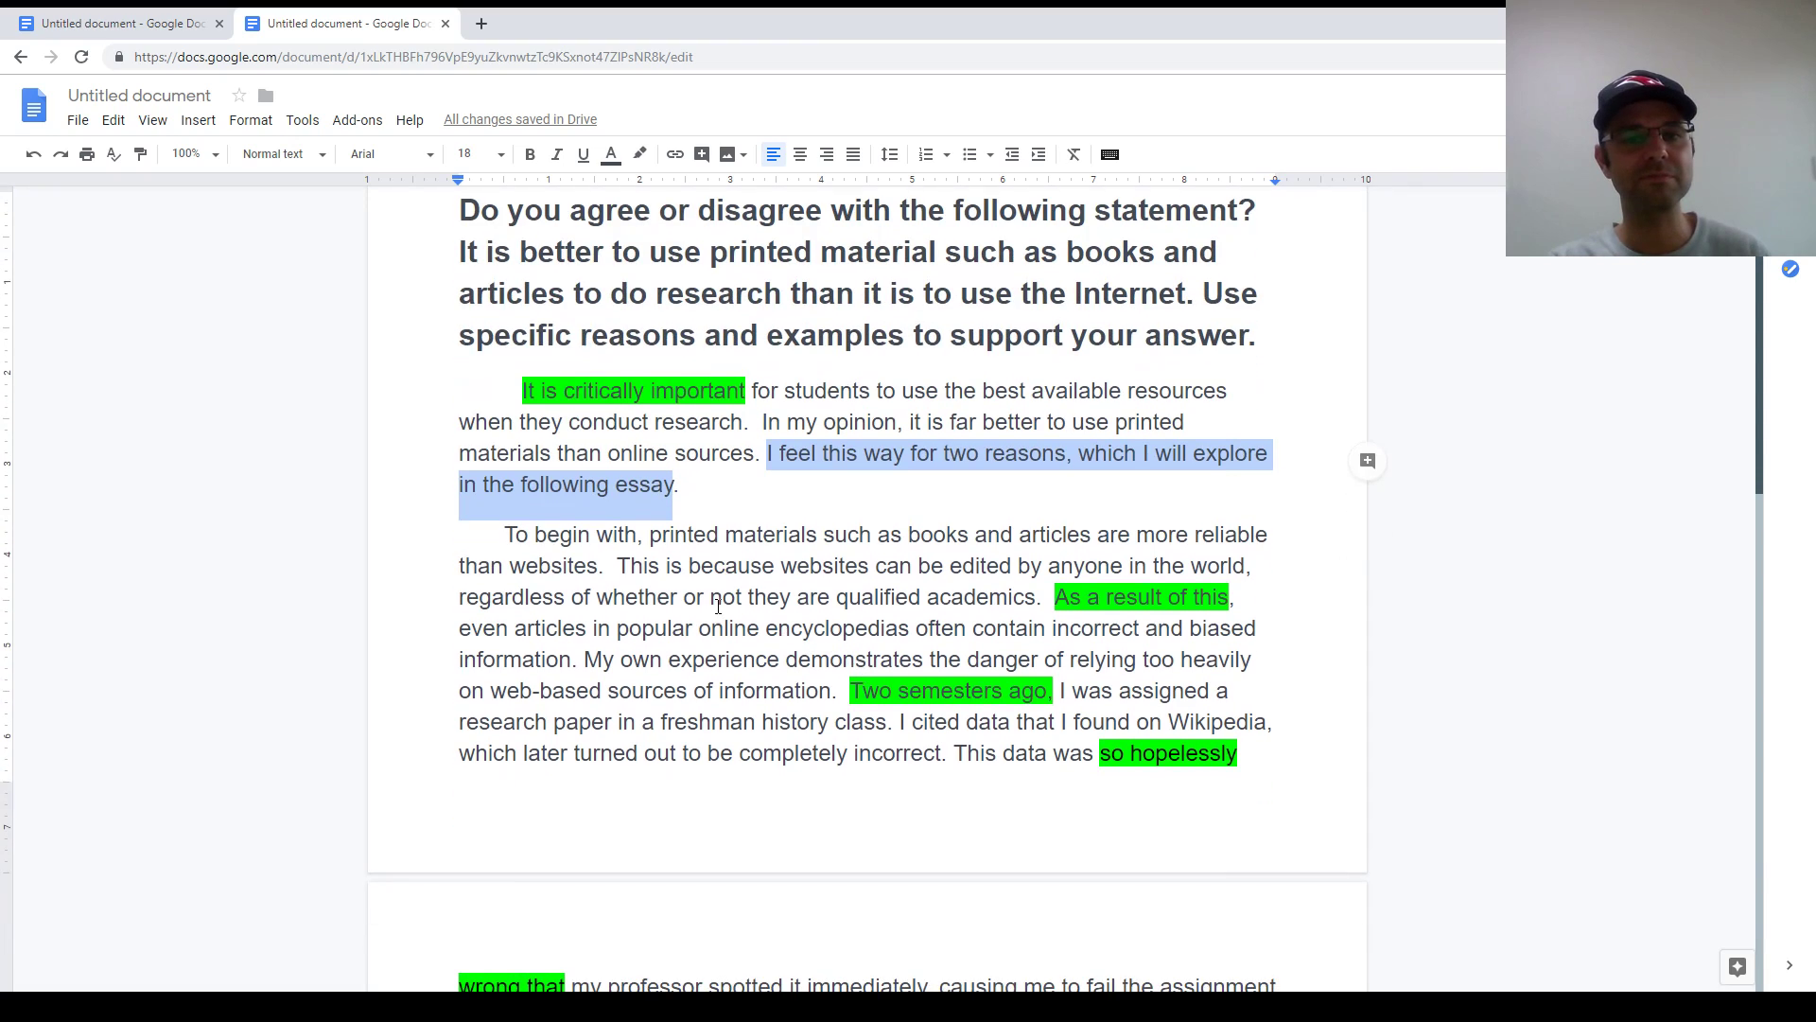
scroll(down, 3)
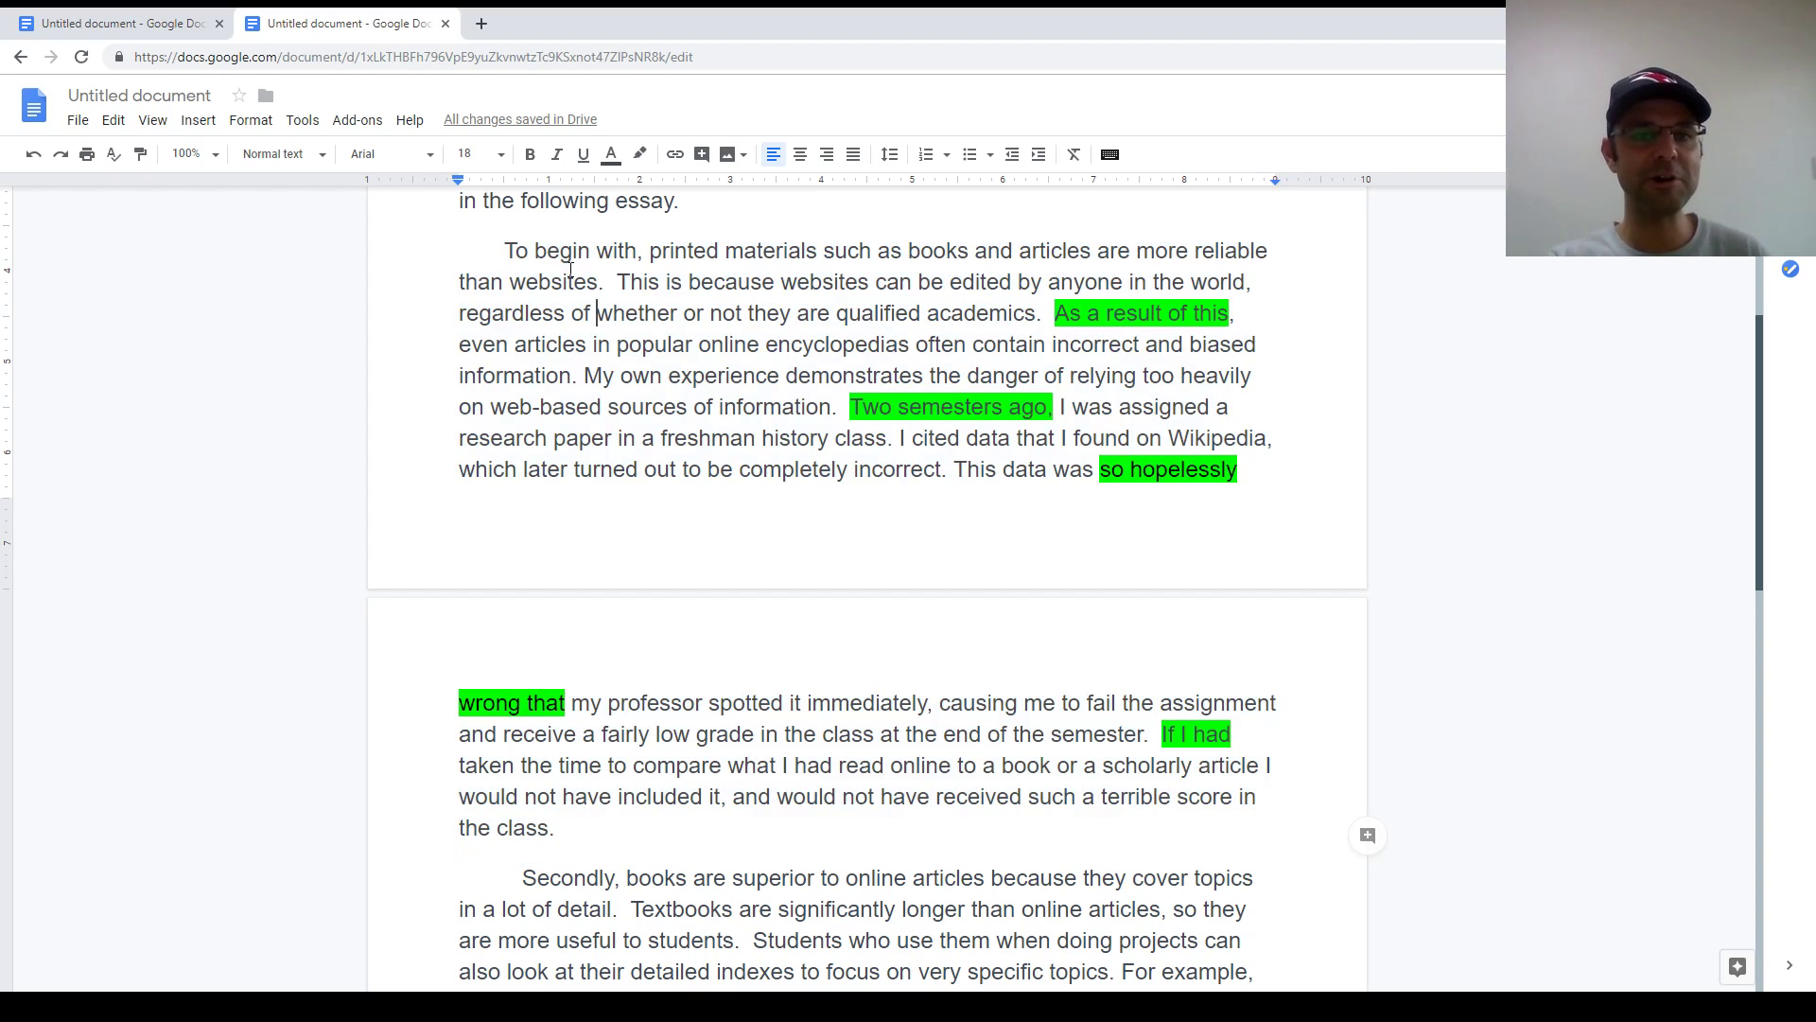
drag(505, 249, 600, 282)
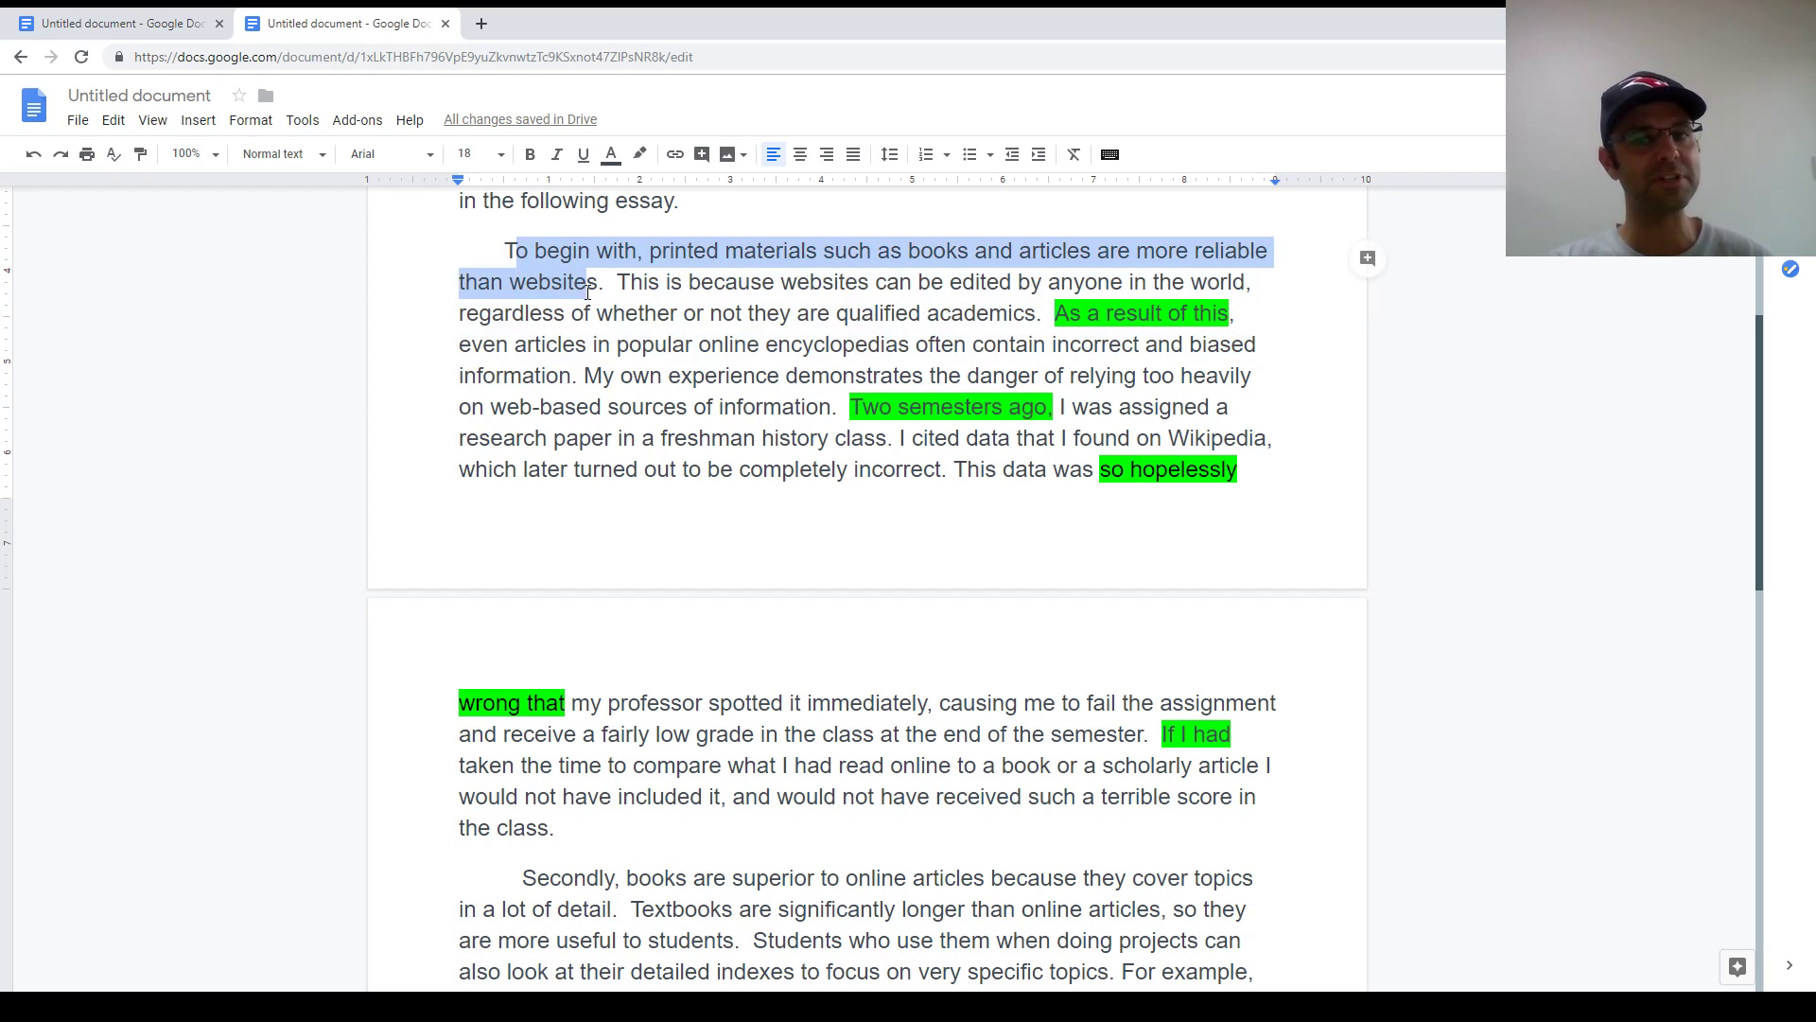
click(585, 291)
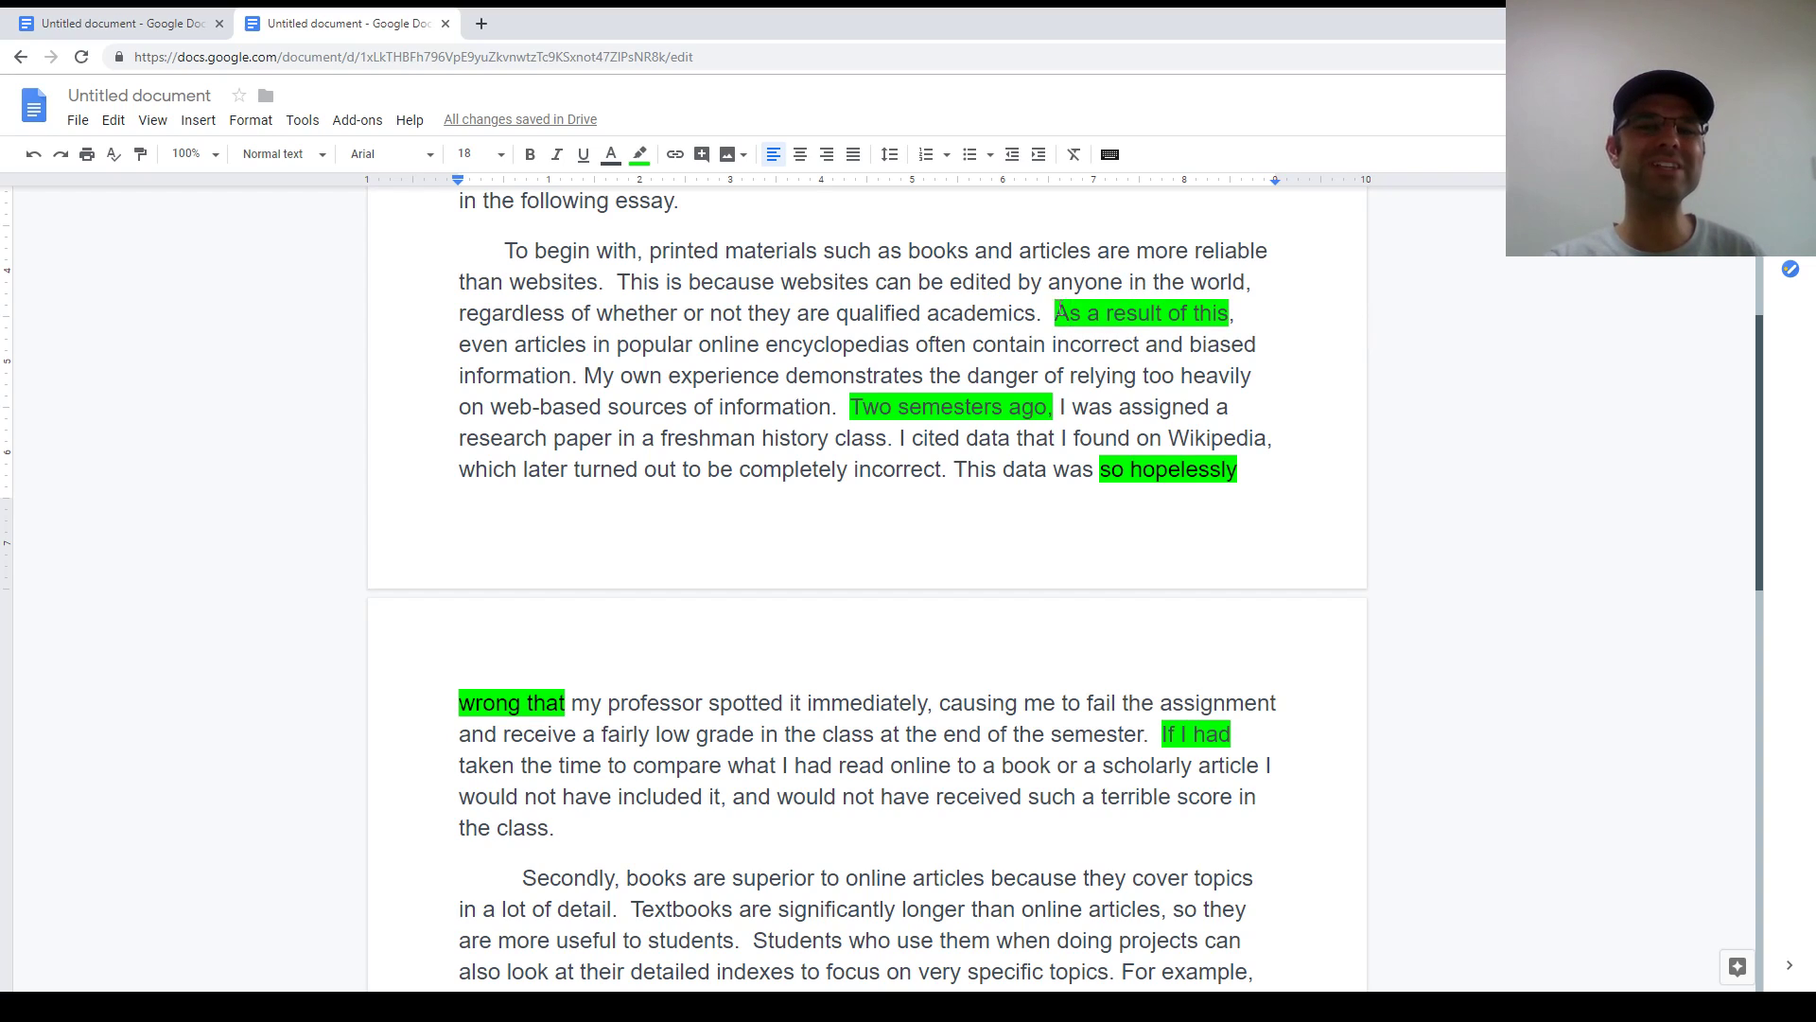
mouse_move(1121, 195)
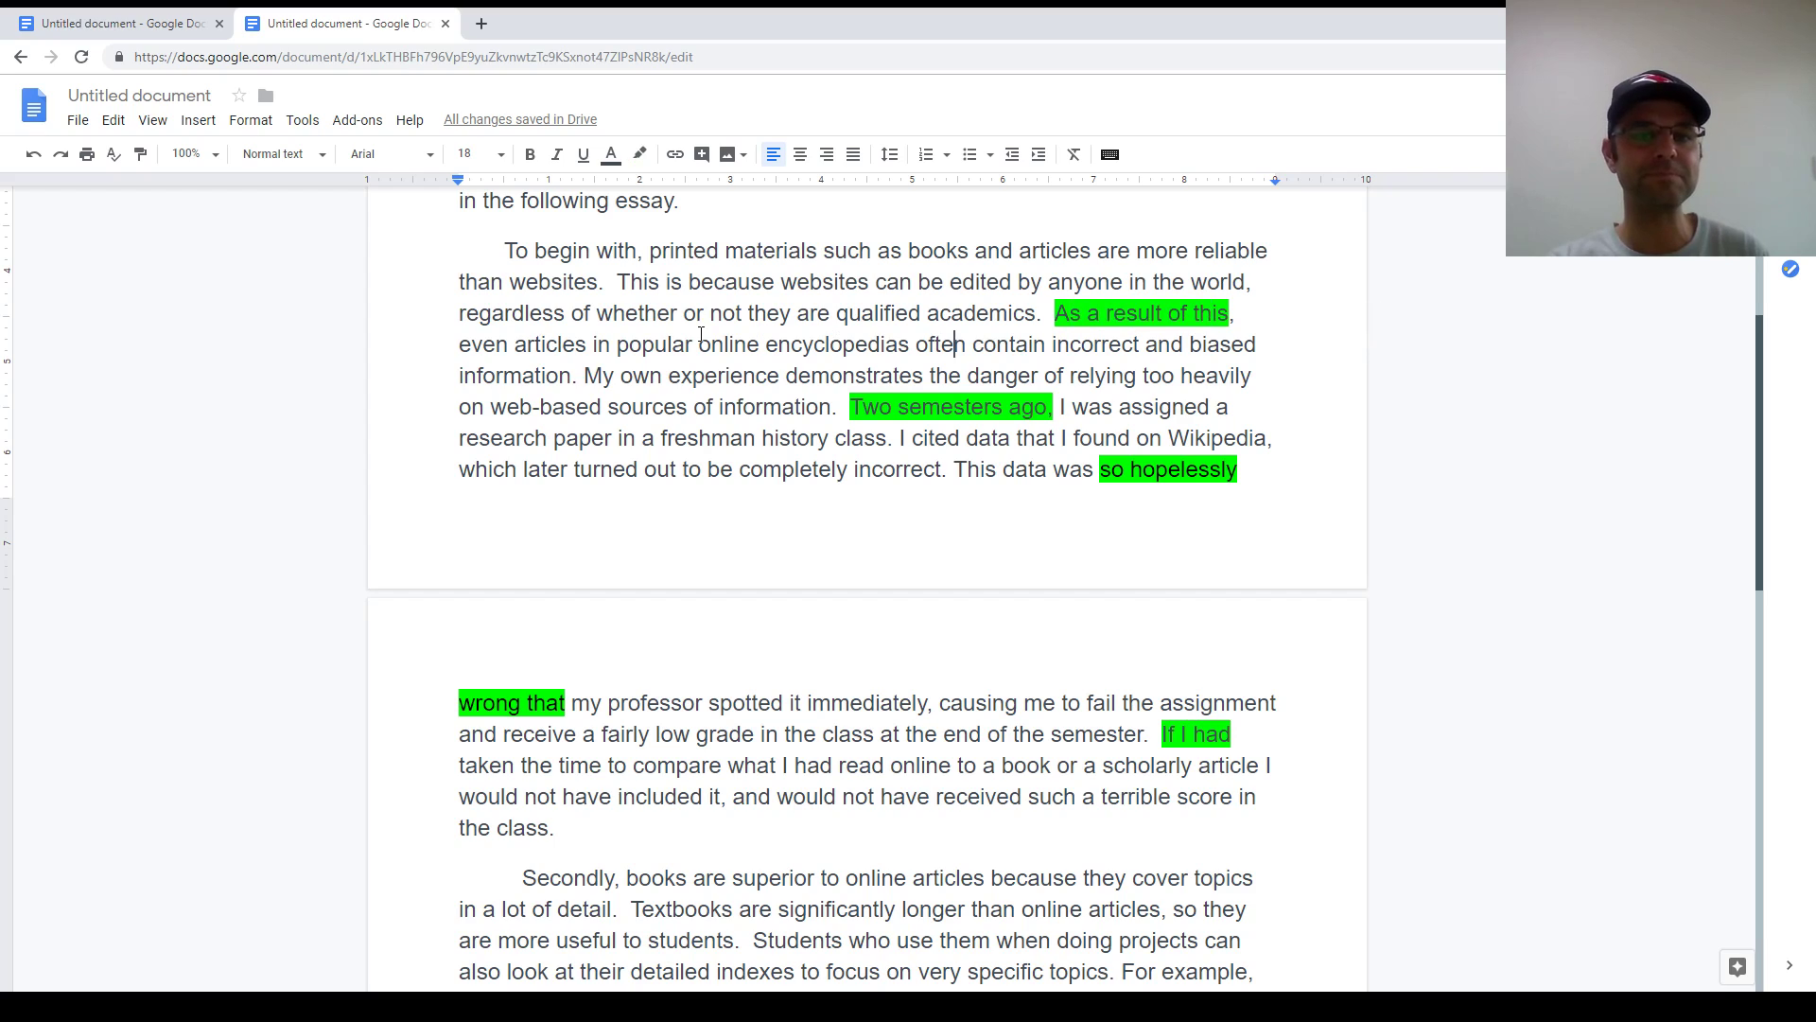
drag(584, 376, 836, 407)
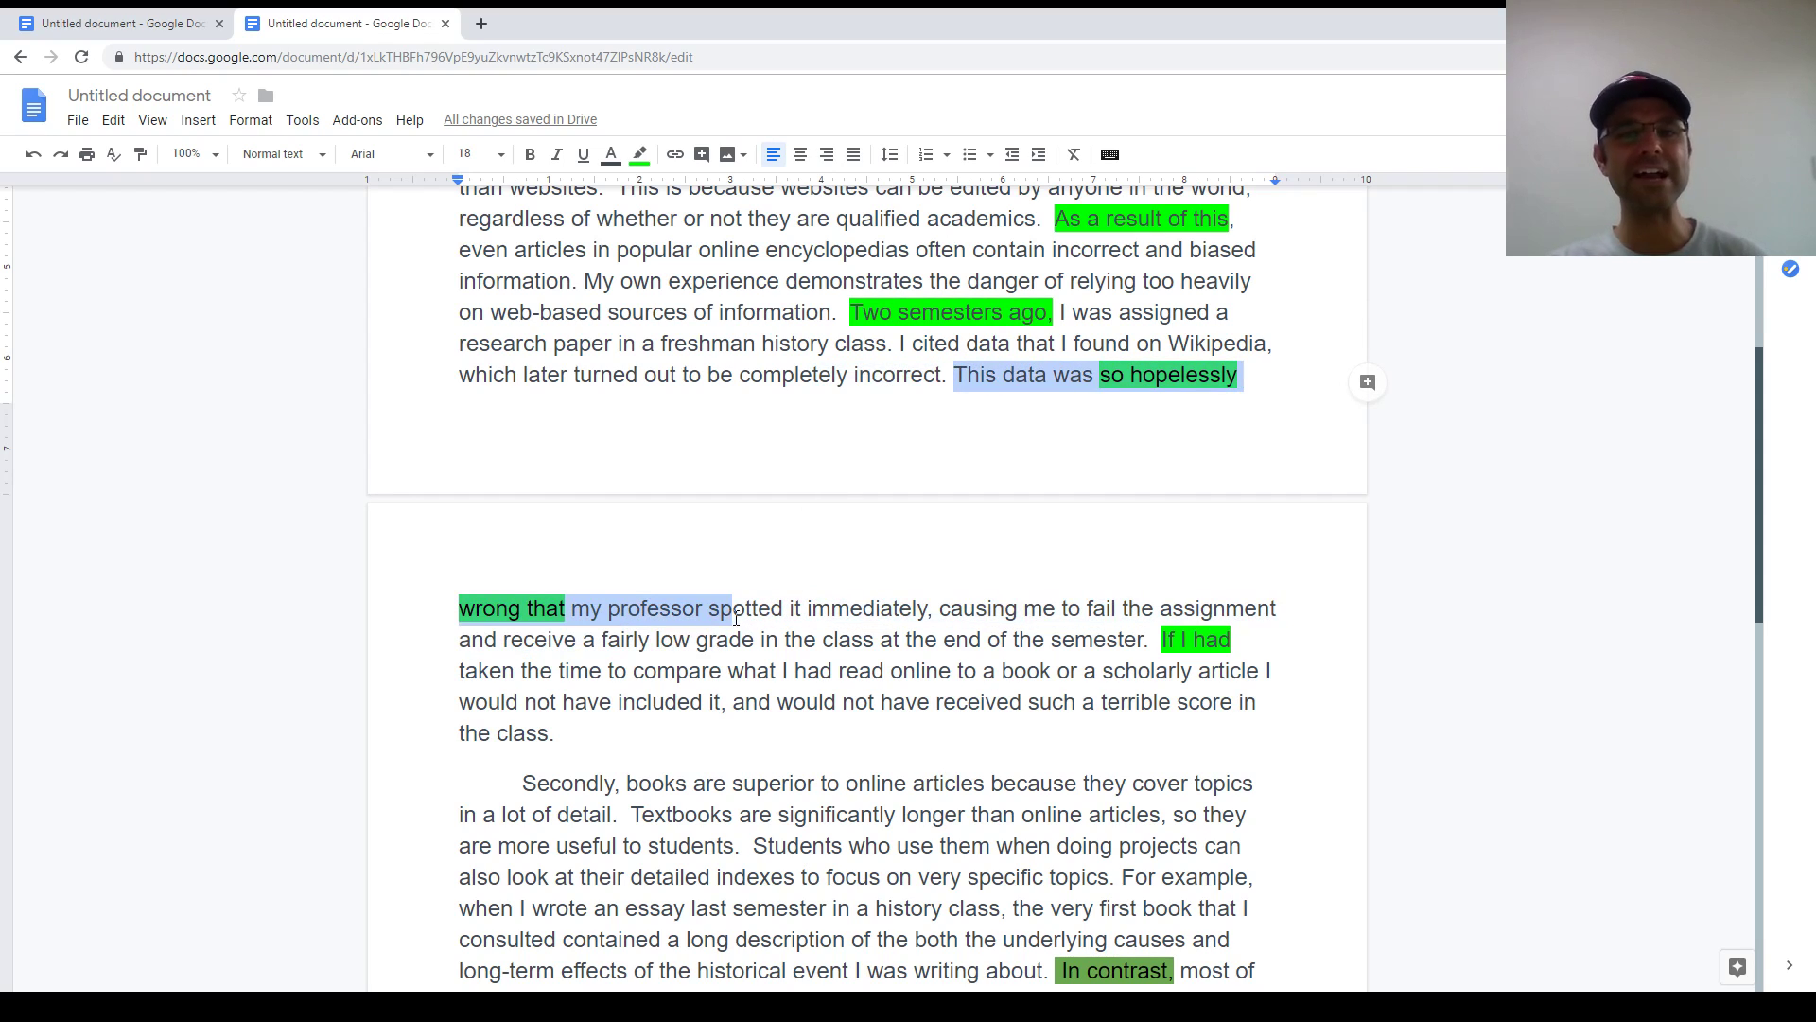
click(597, 608)
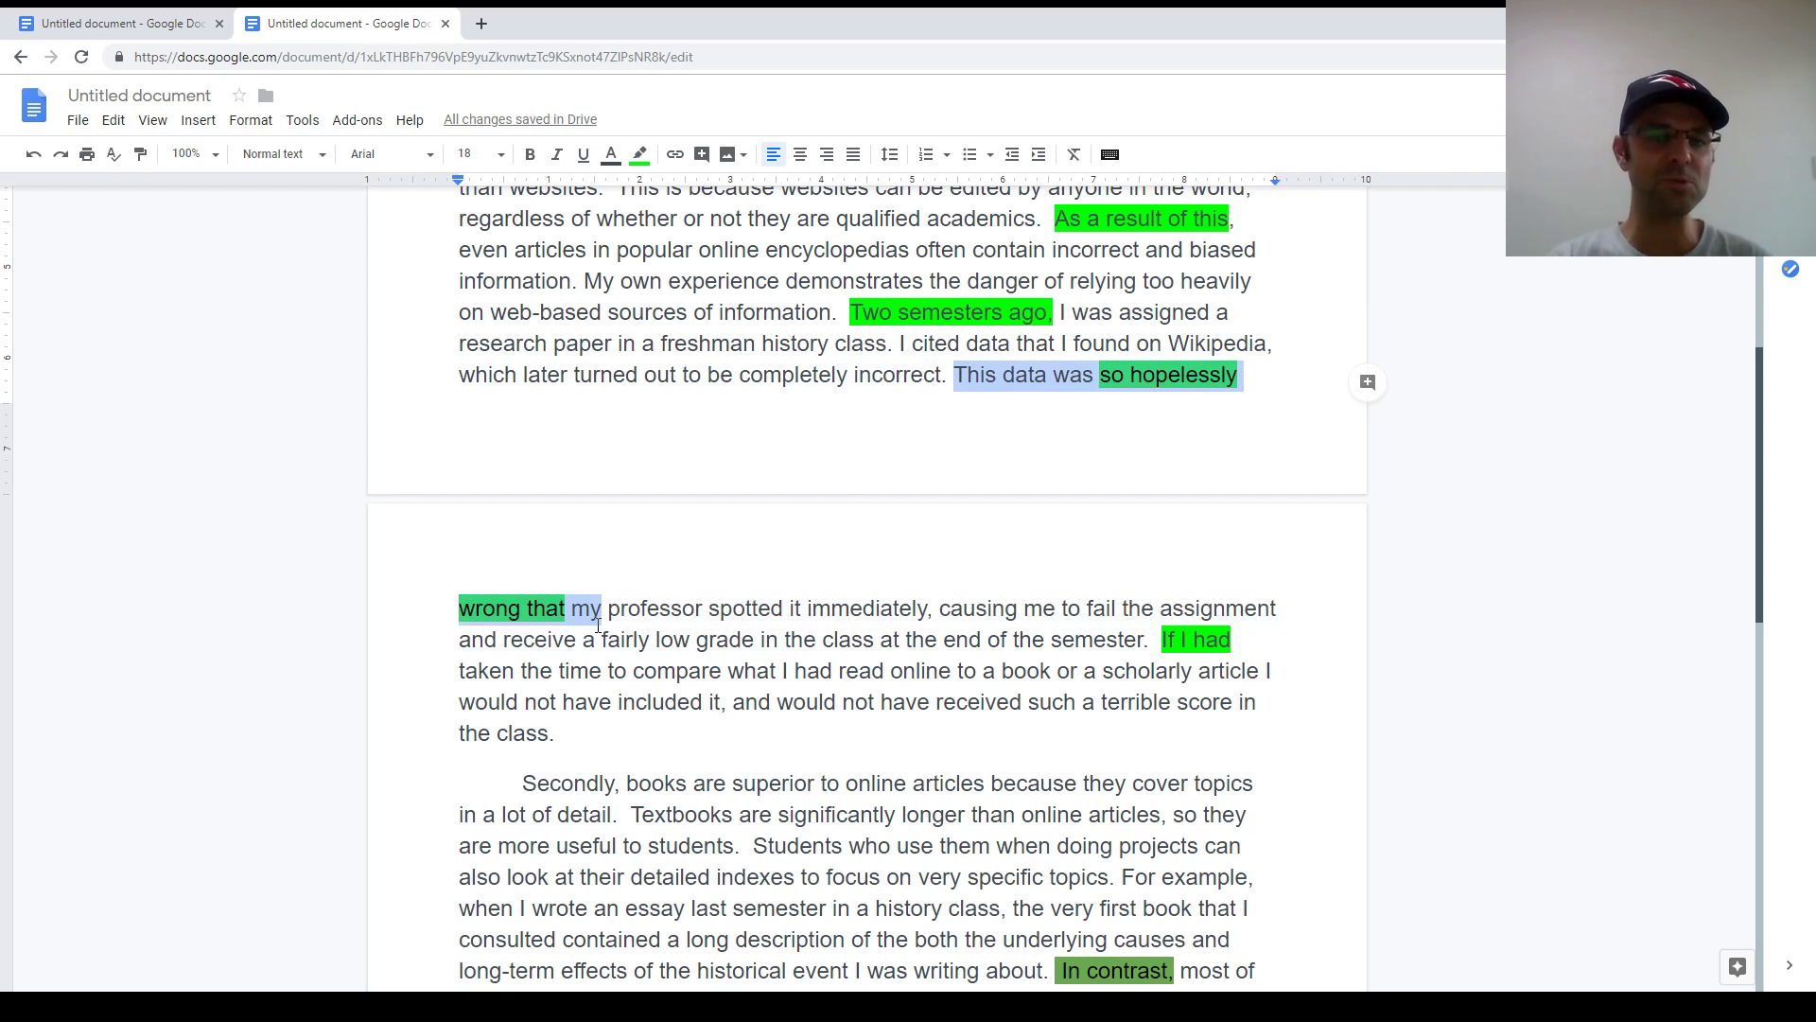
drag(603, 608, 927, 608)
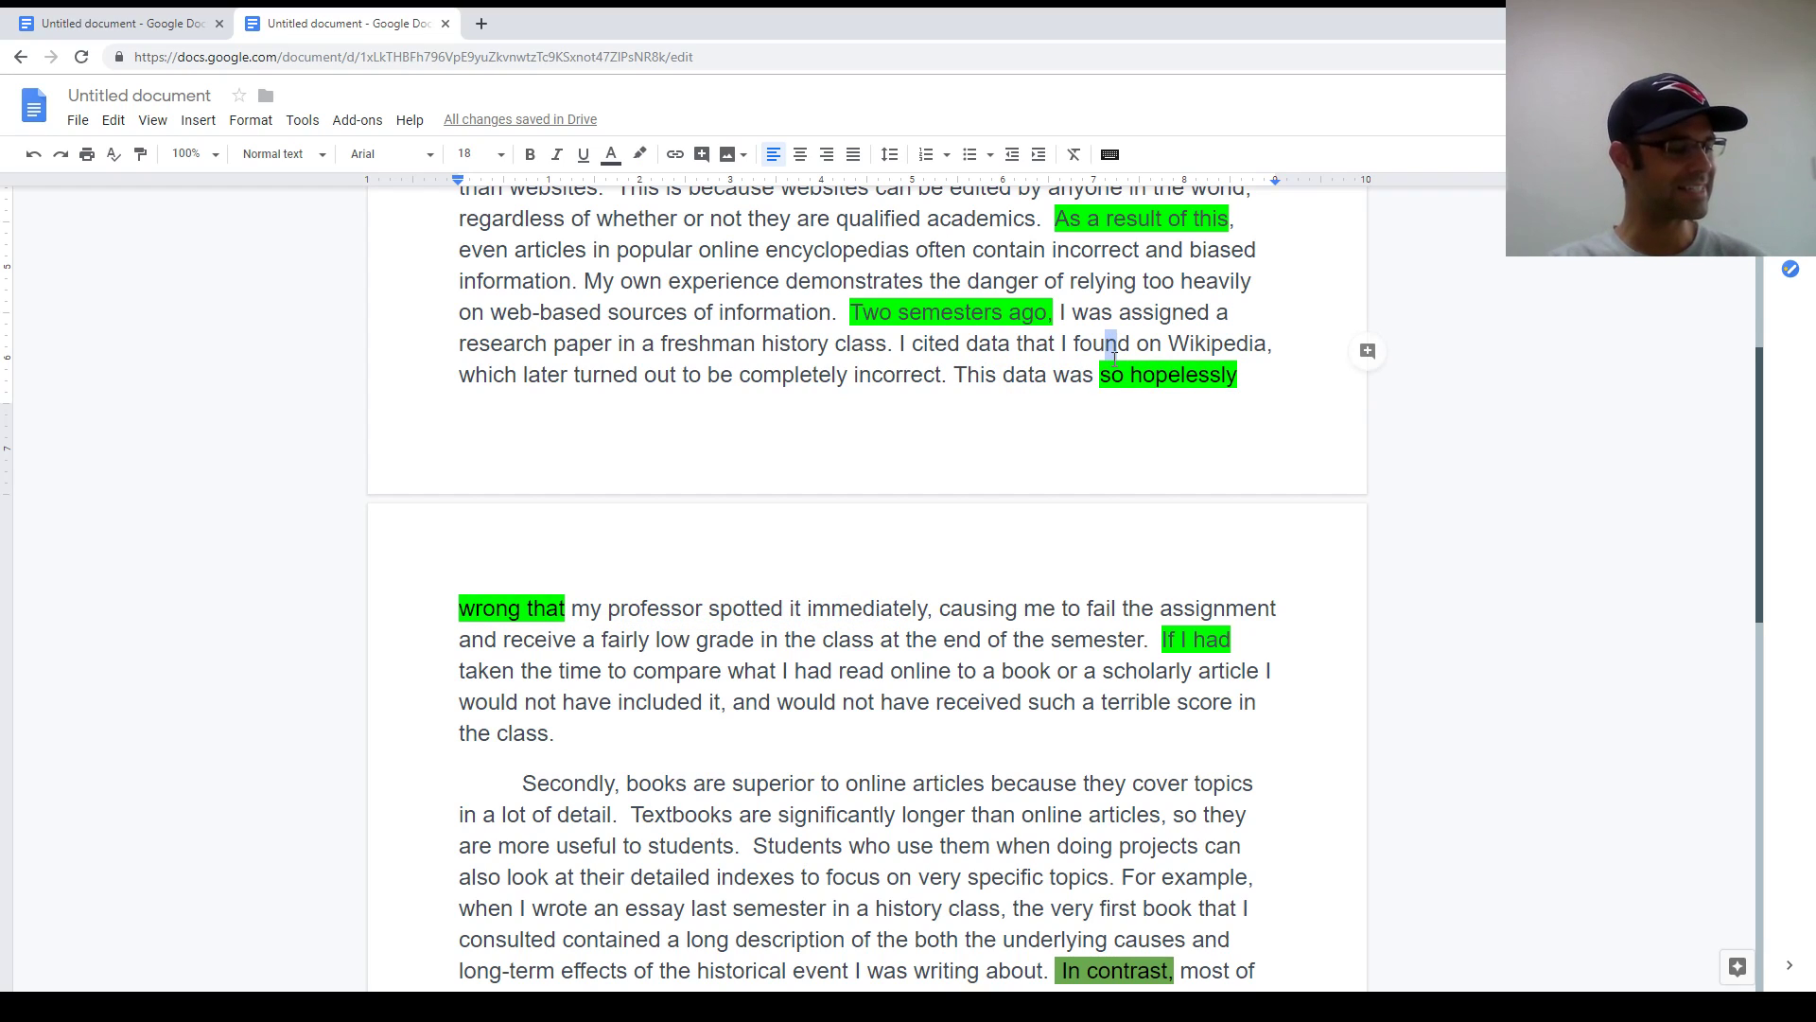
drag(1105, 343, 636, 608)
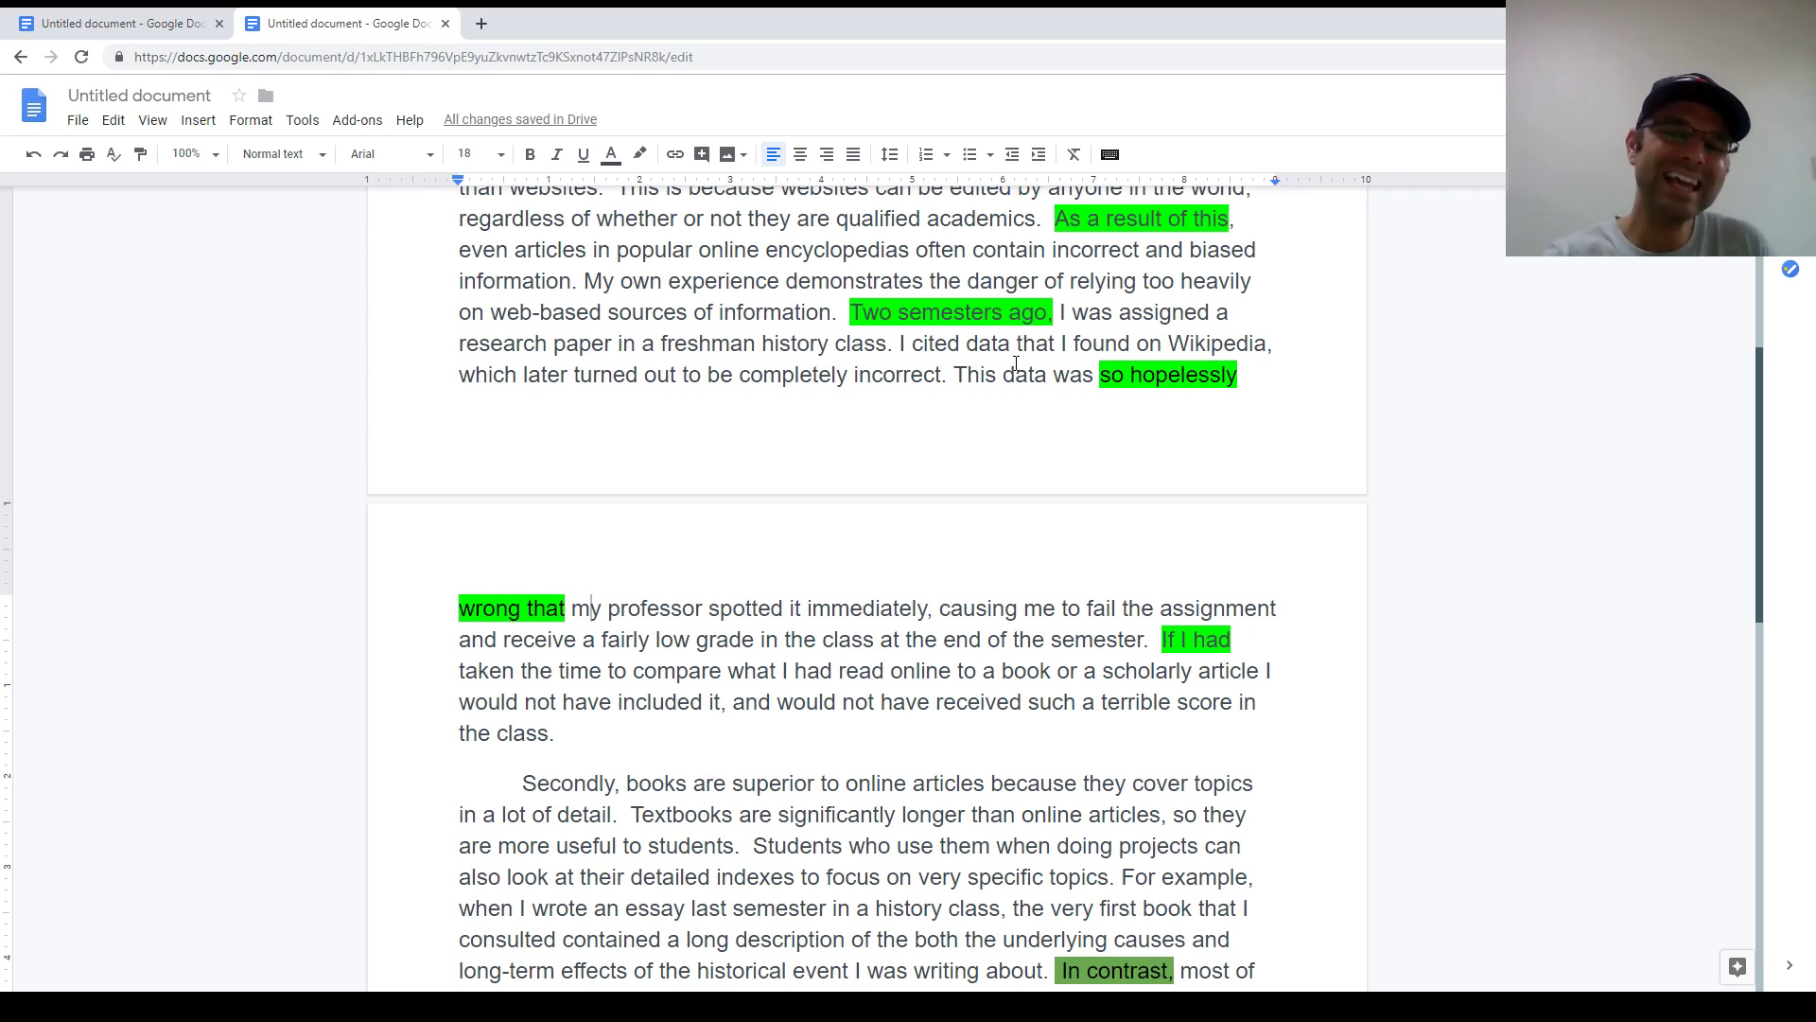
drag(954, 374, 707, 608)
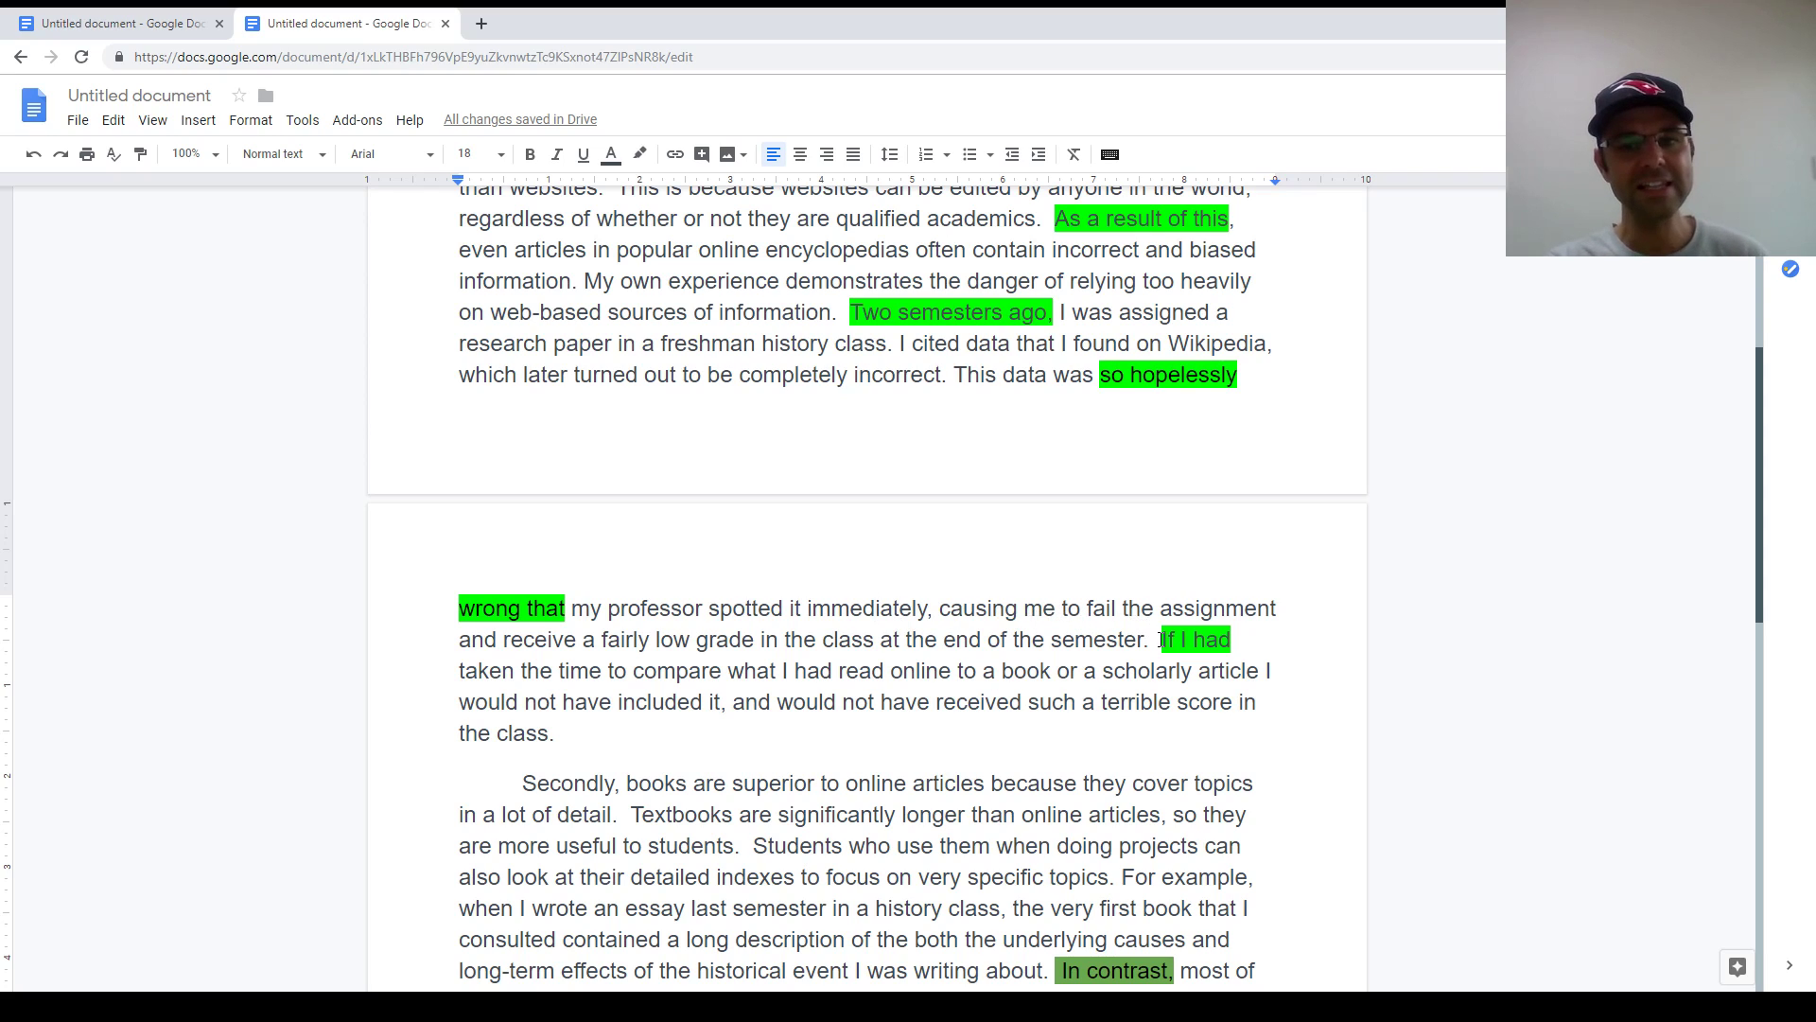
drag(1157, 638, 598, 669)
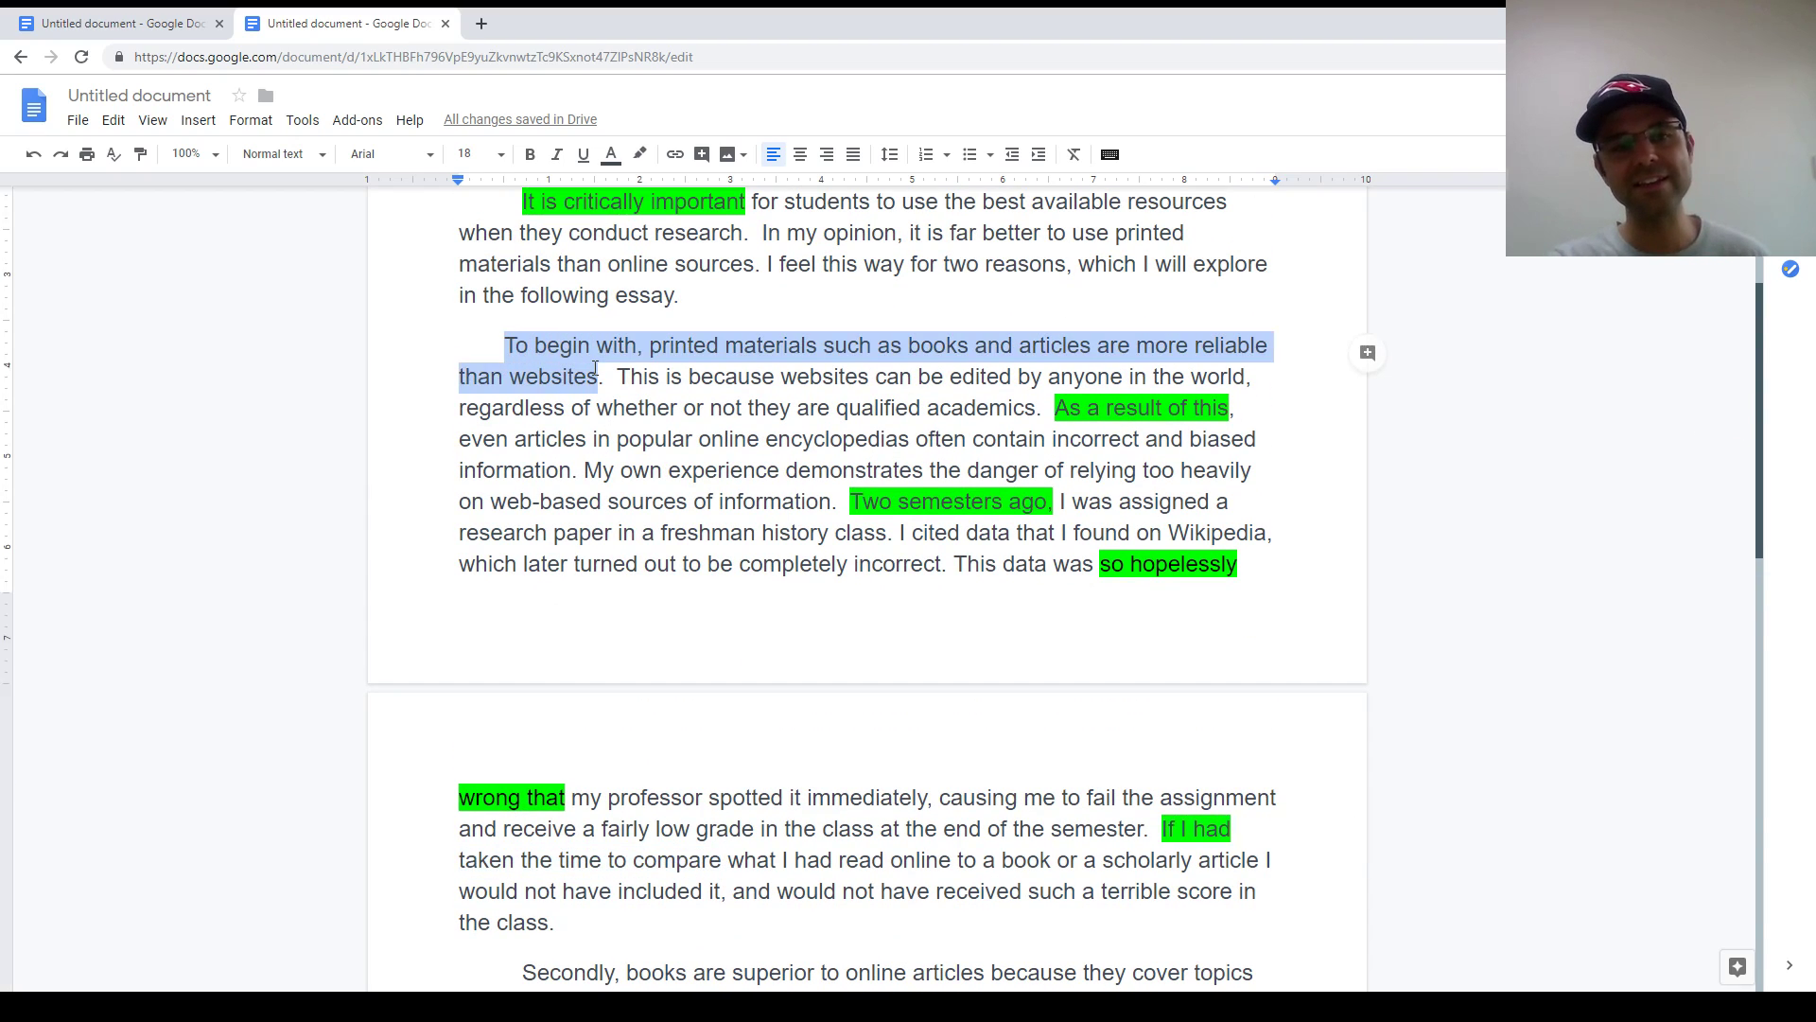
click(649, 375)
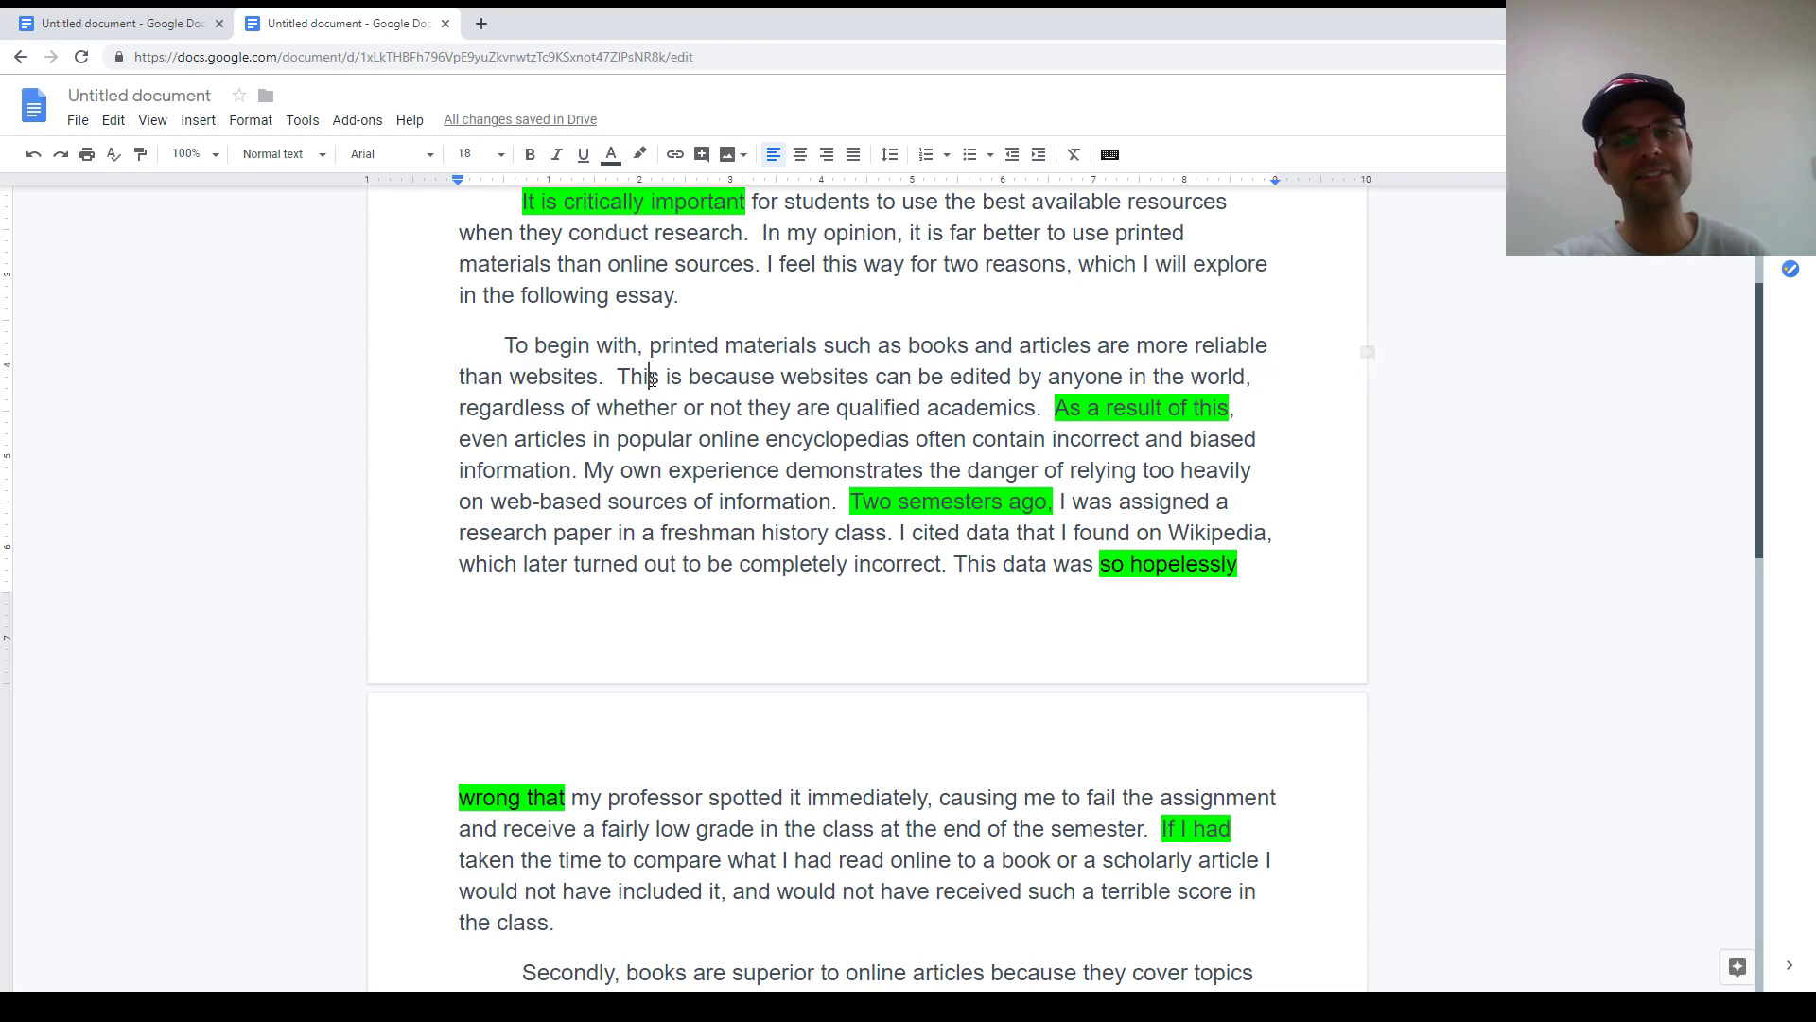
scroll(down, 3)
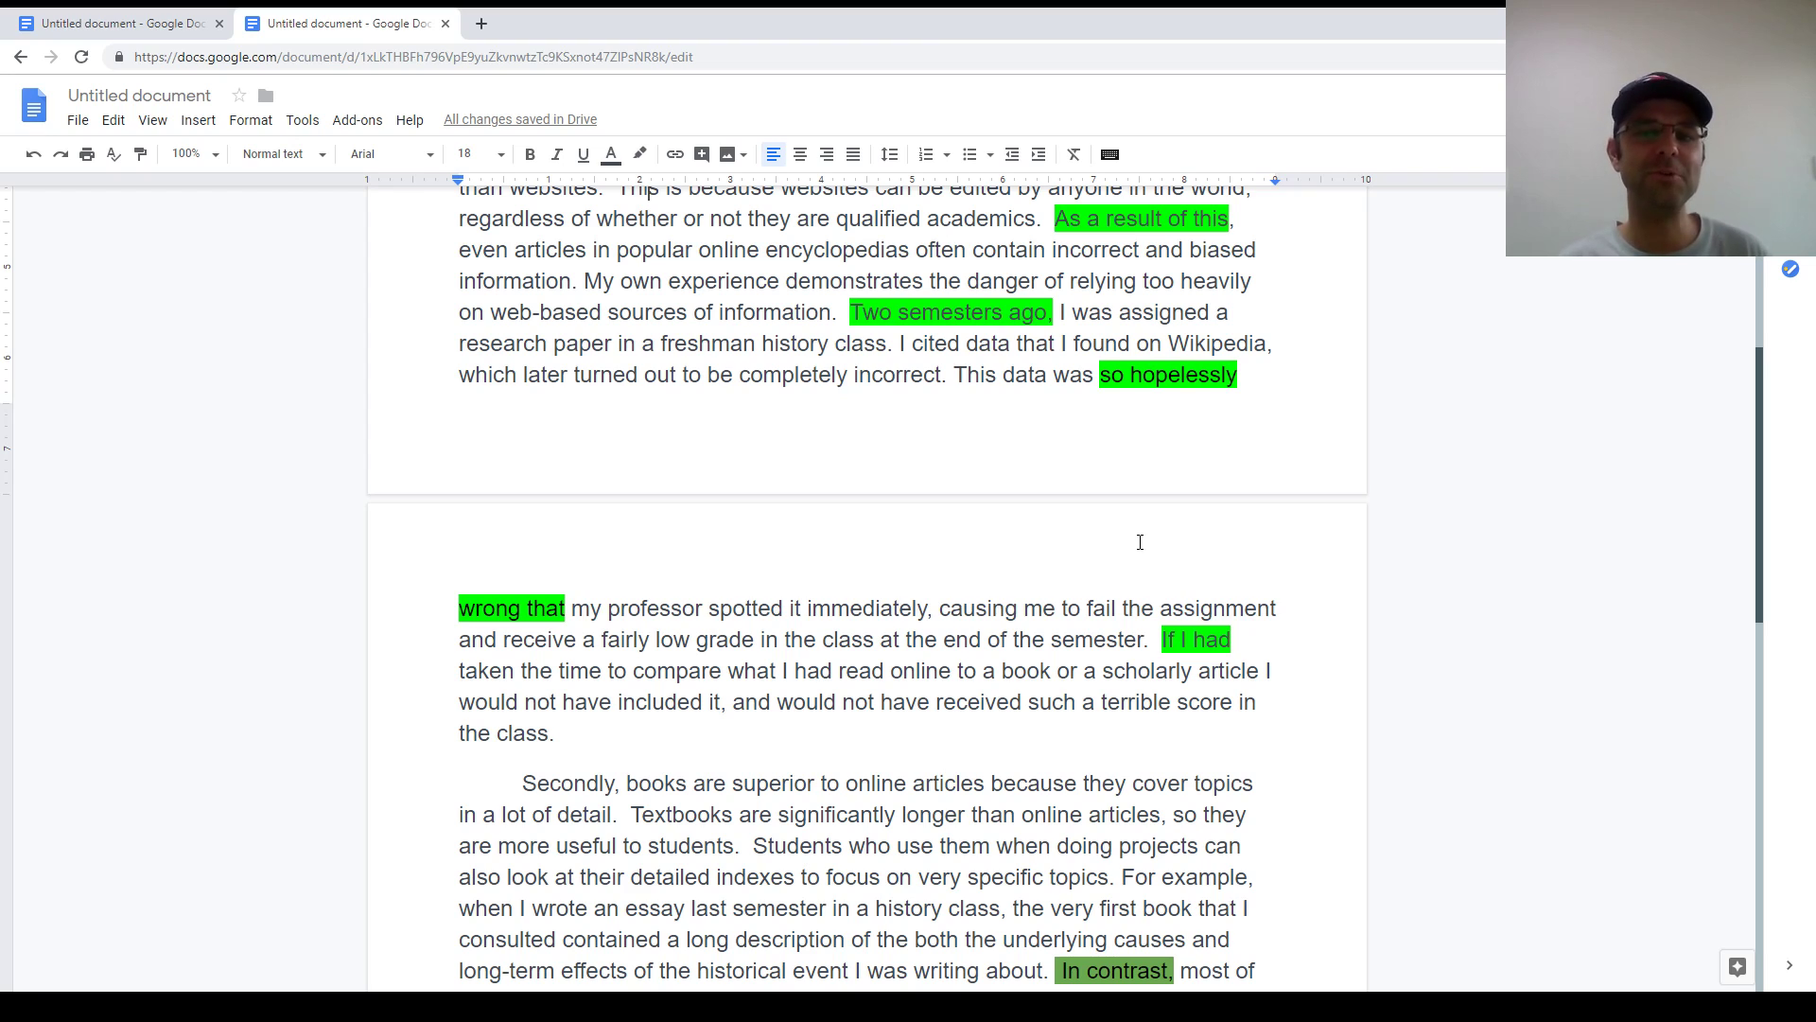
mouse_move(908, 700)
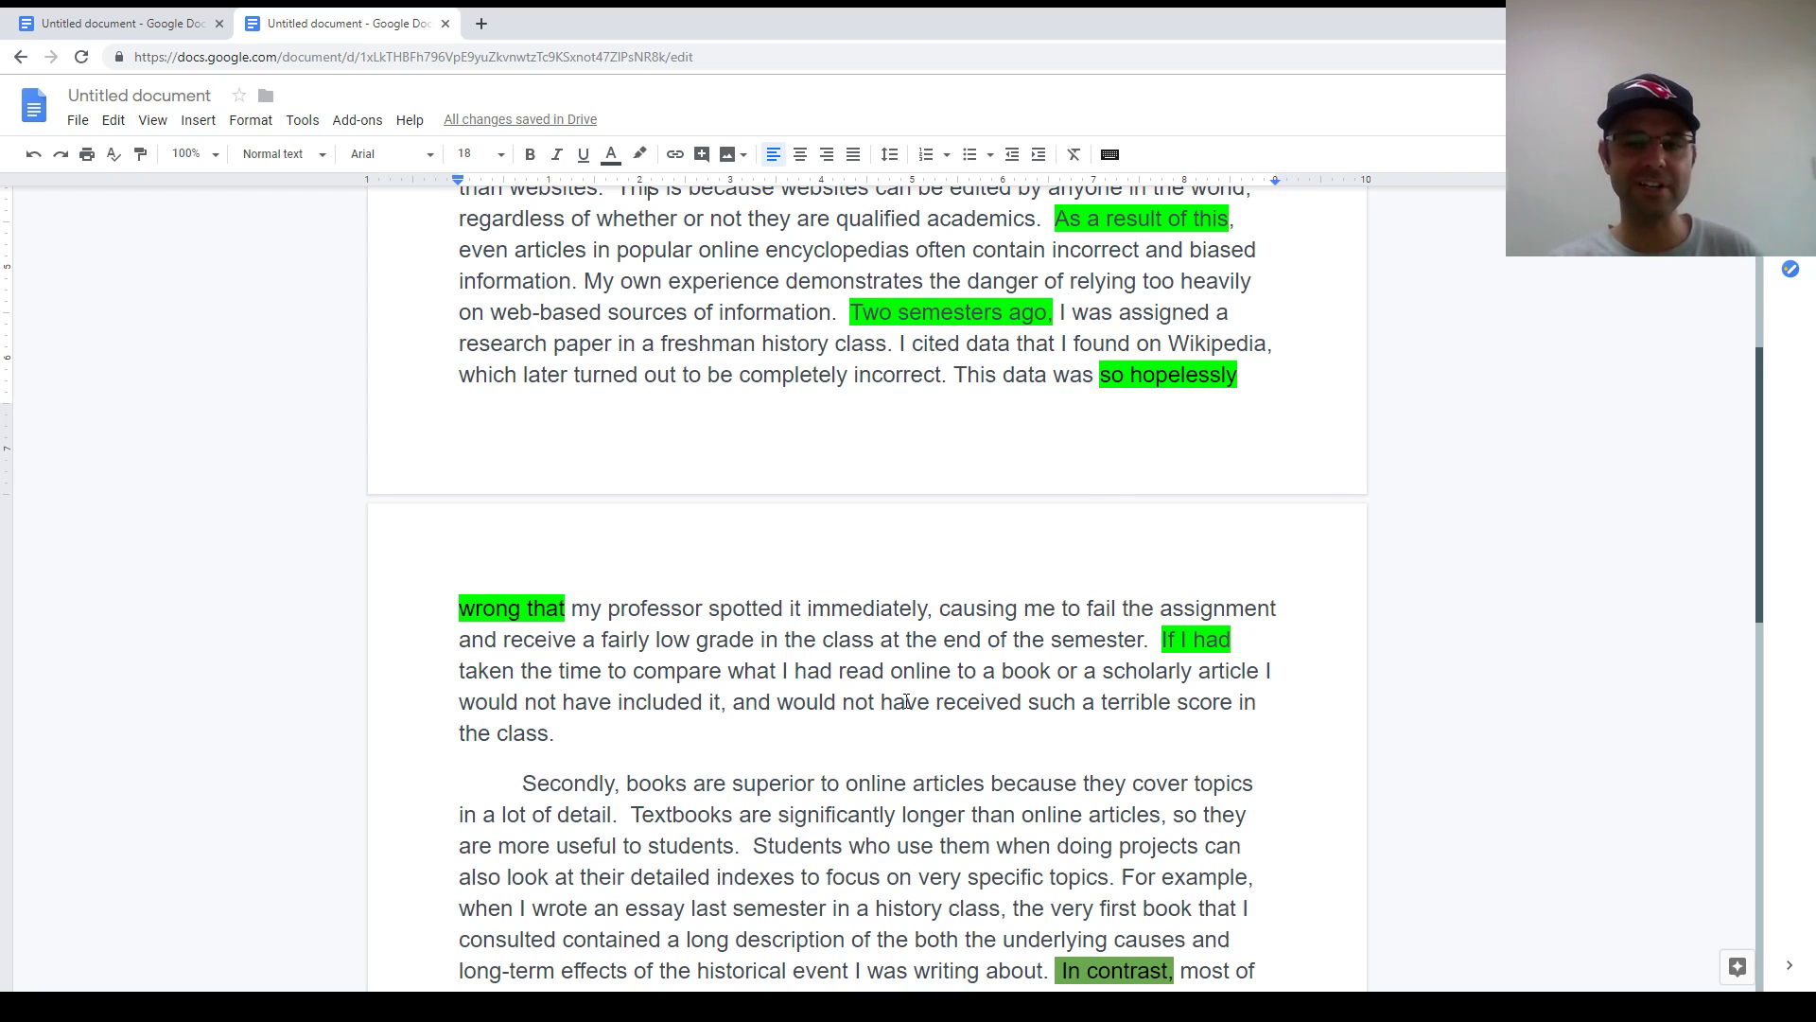
scroll(down, 3)
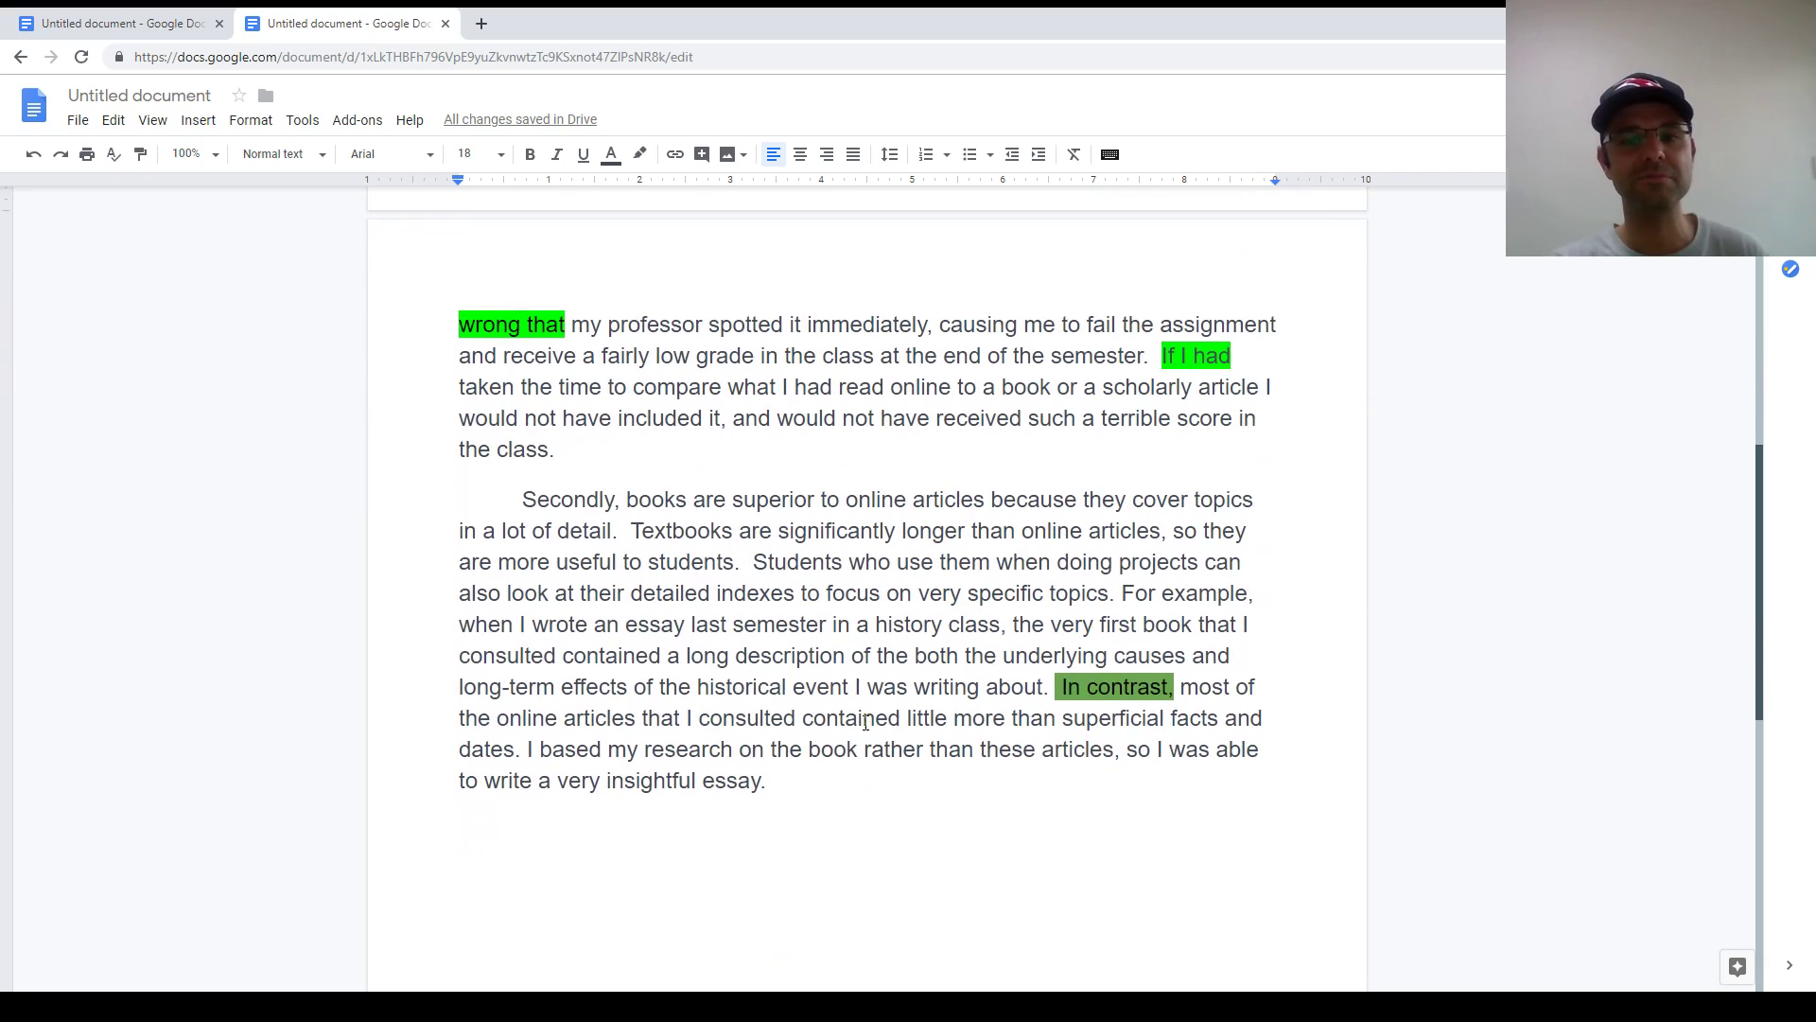
scroll(down, 3)
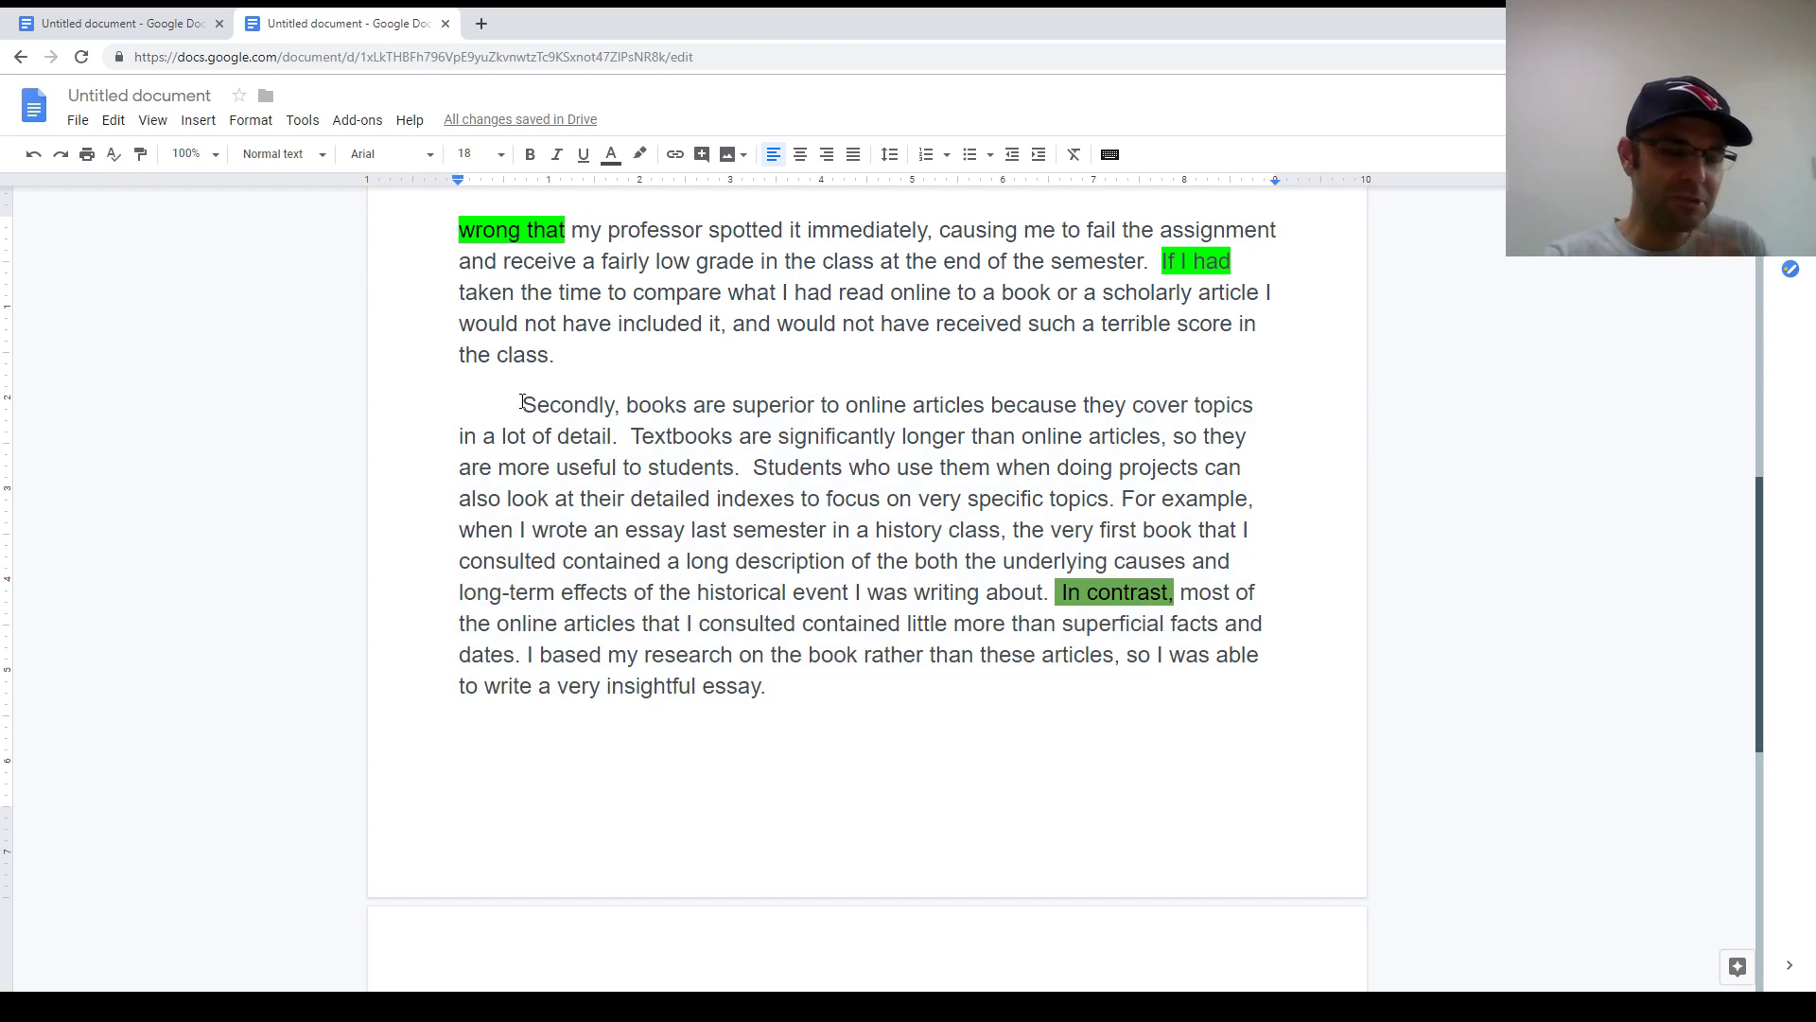
double_click(546, 404)
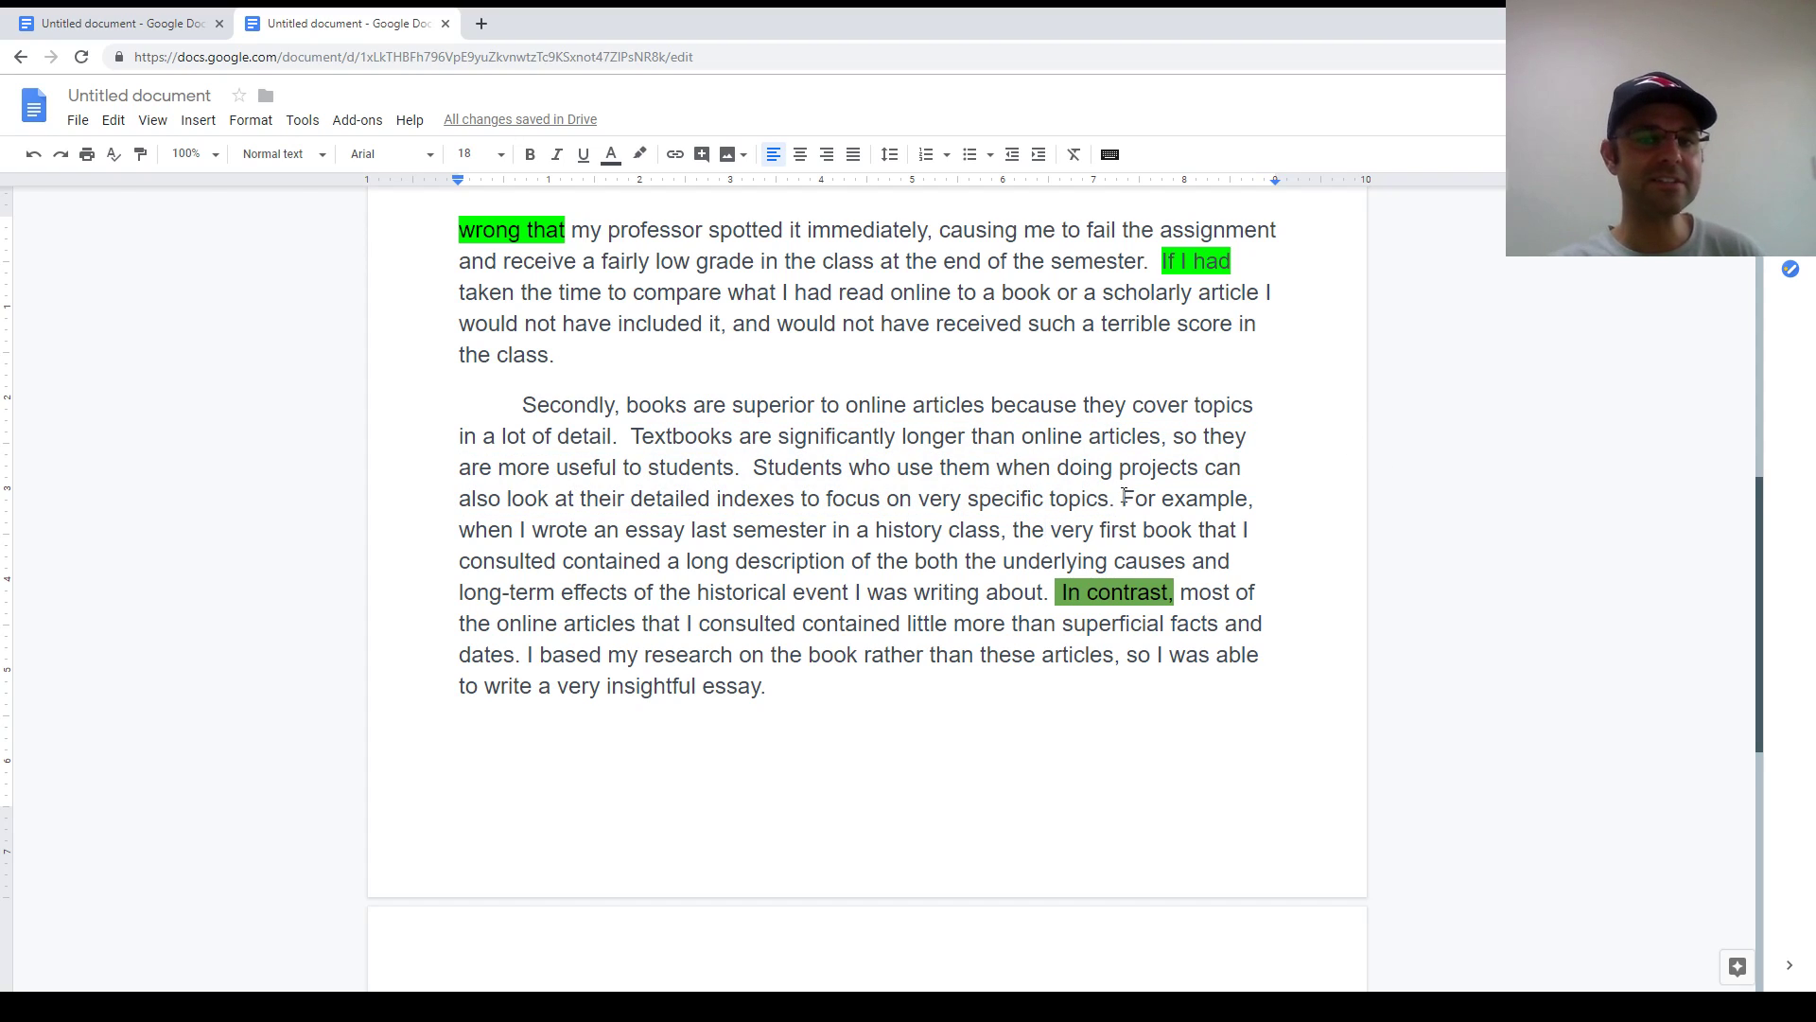
drag(629, 436, 1113, 499)
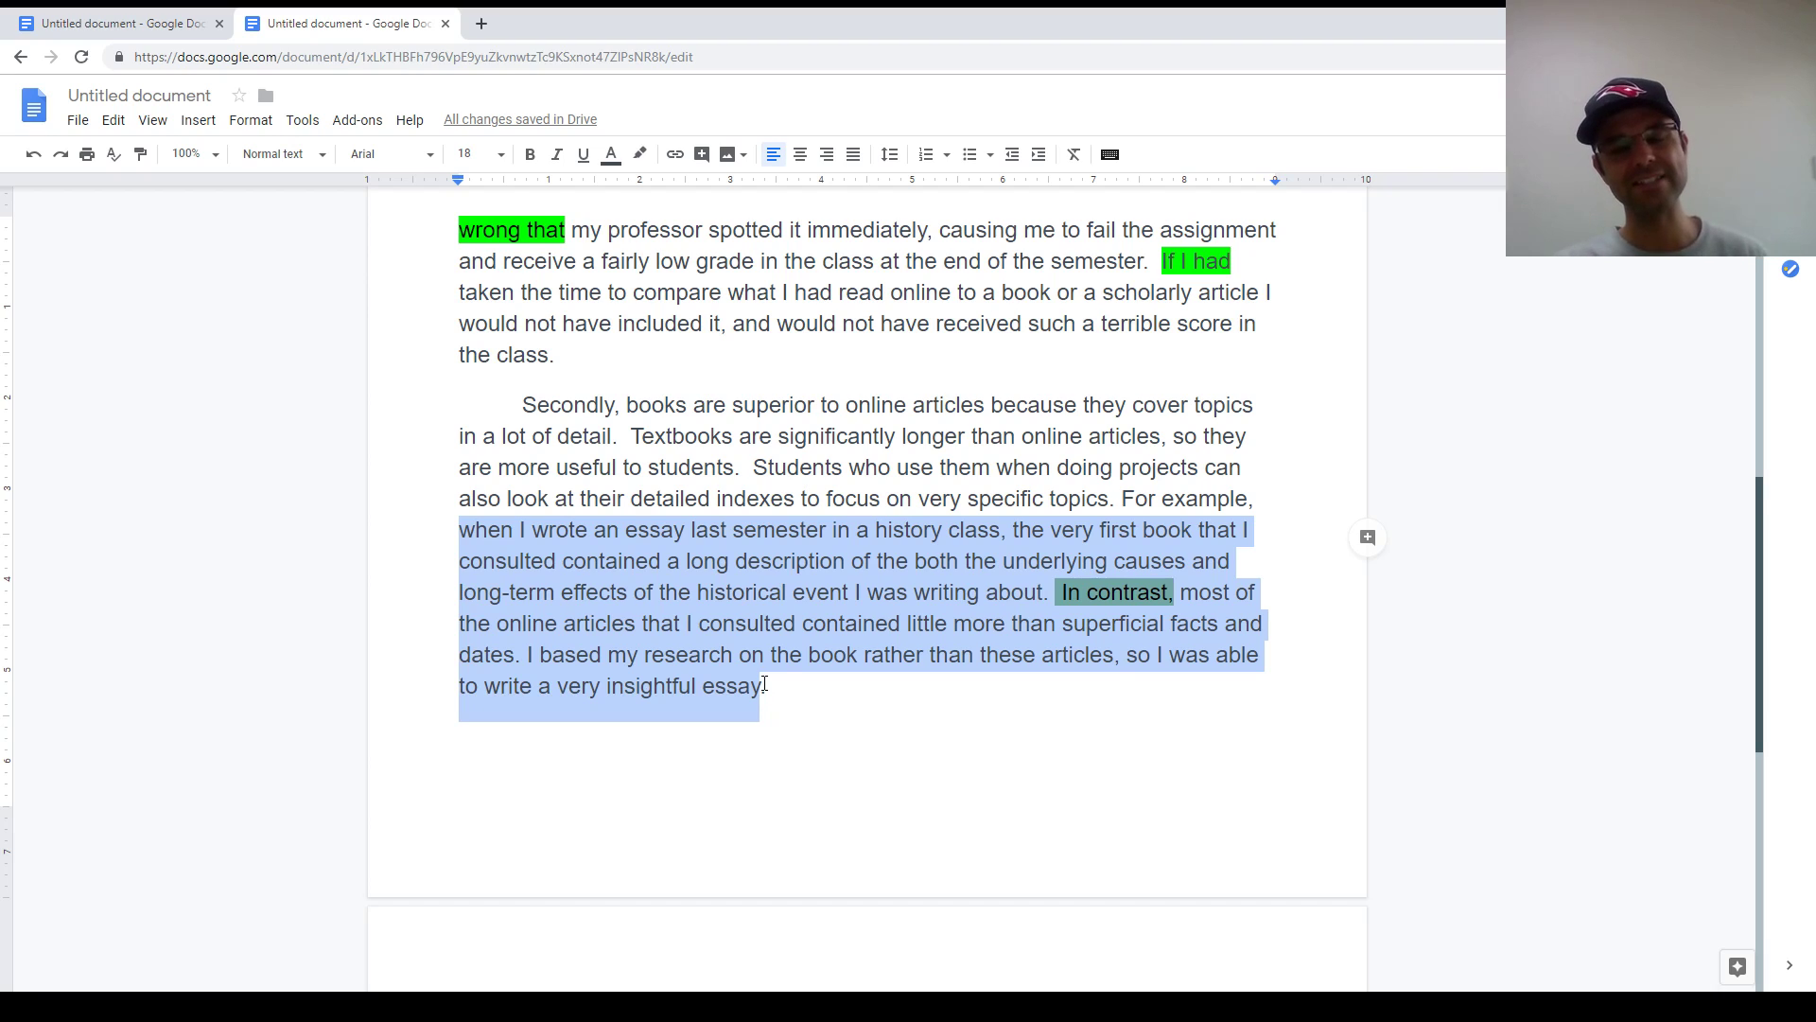
click(760, 592)
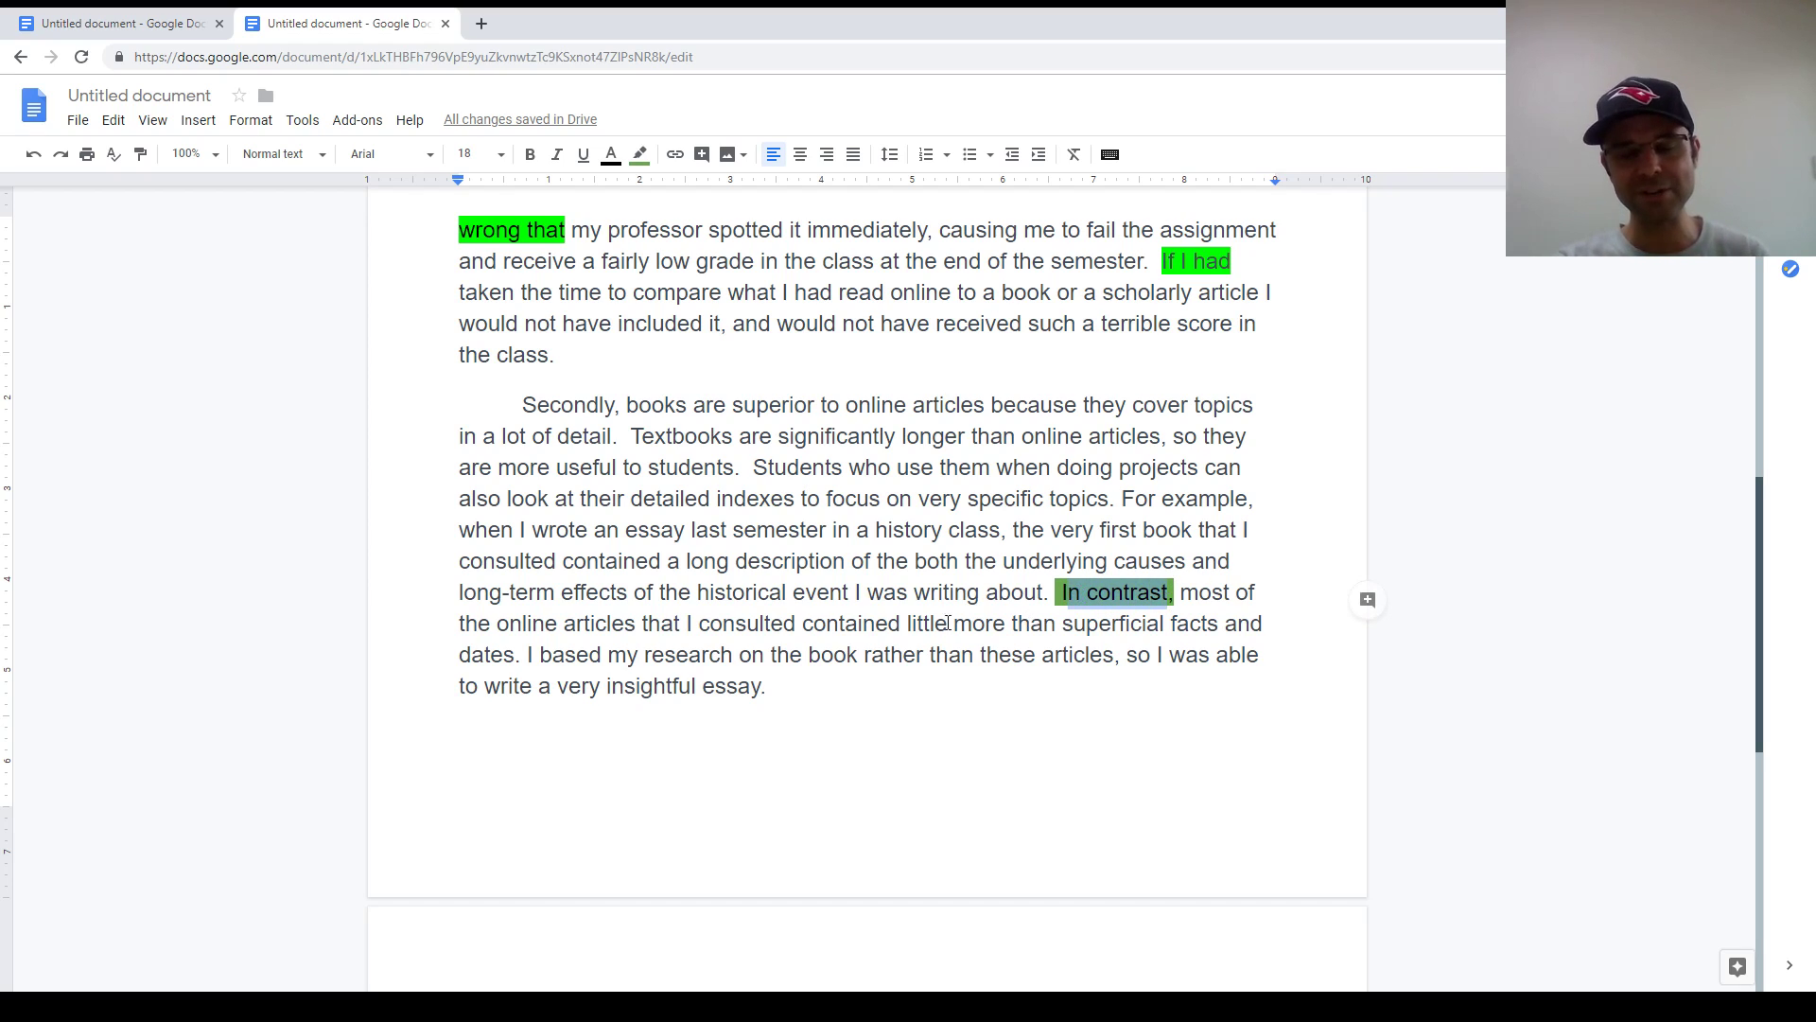
scroll(down, 3)
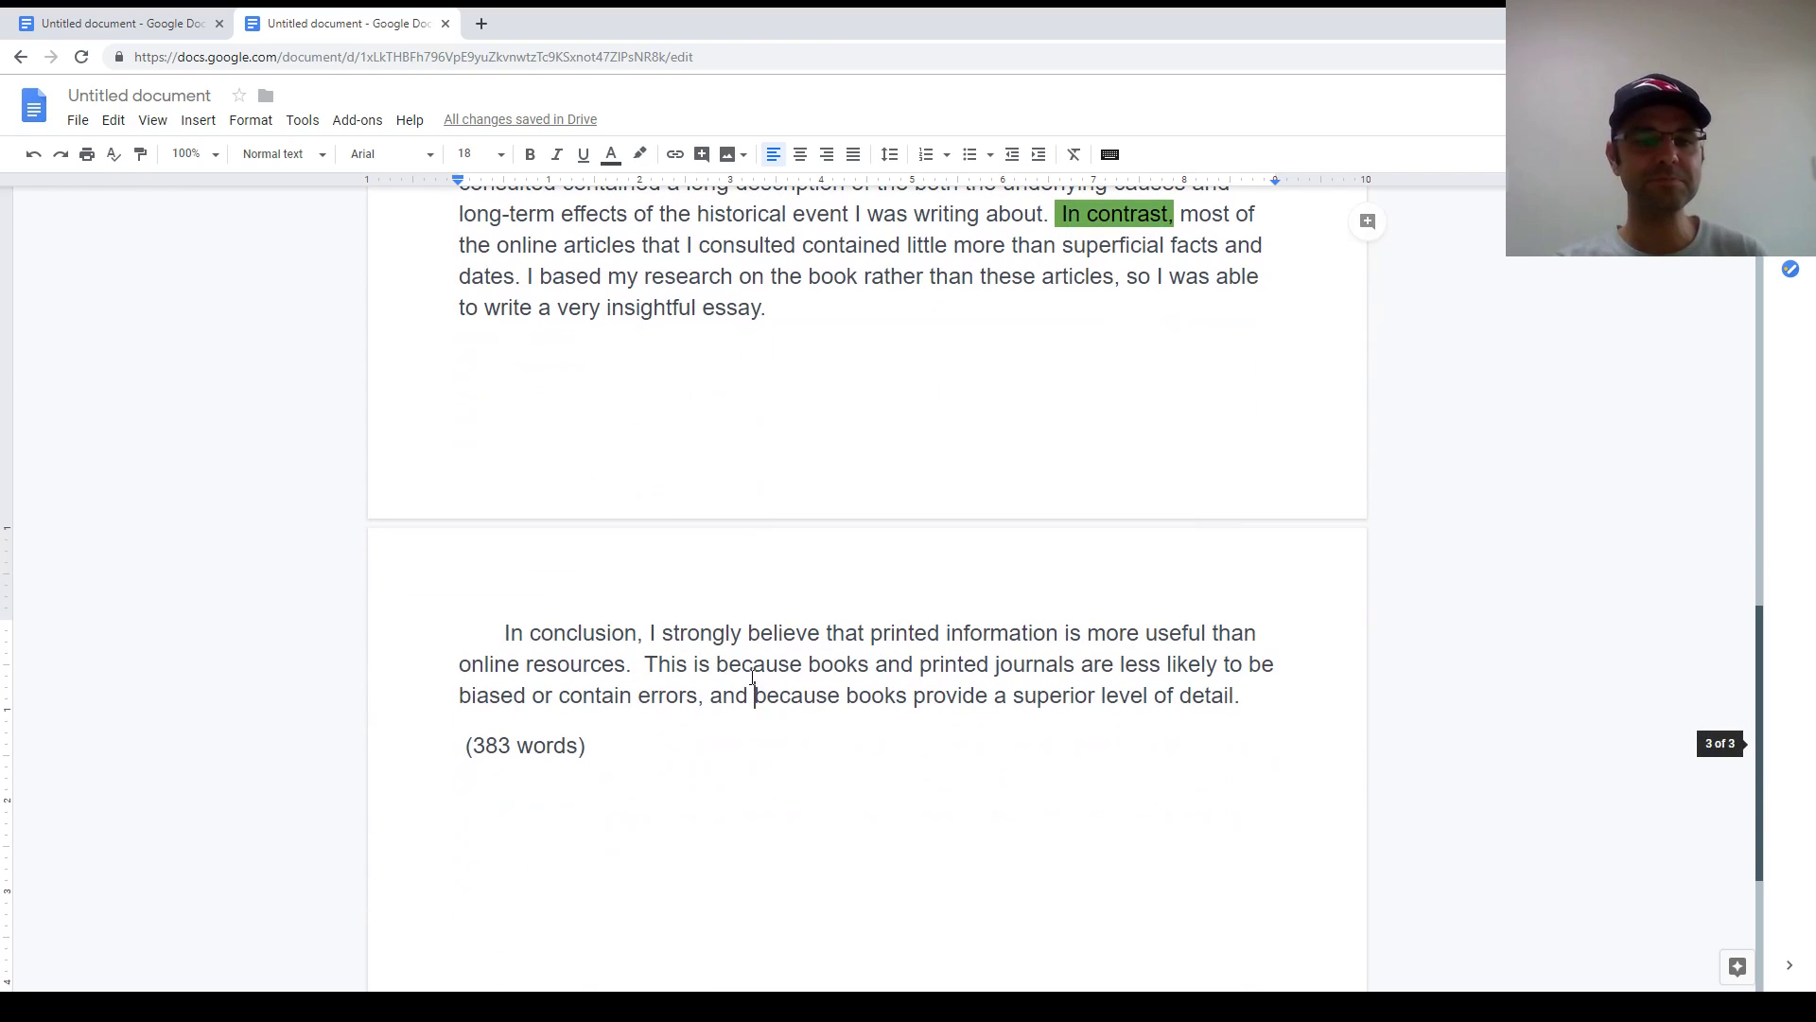
drag(505, 633, 635, 664)
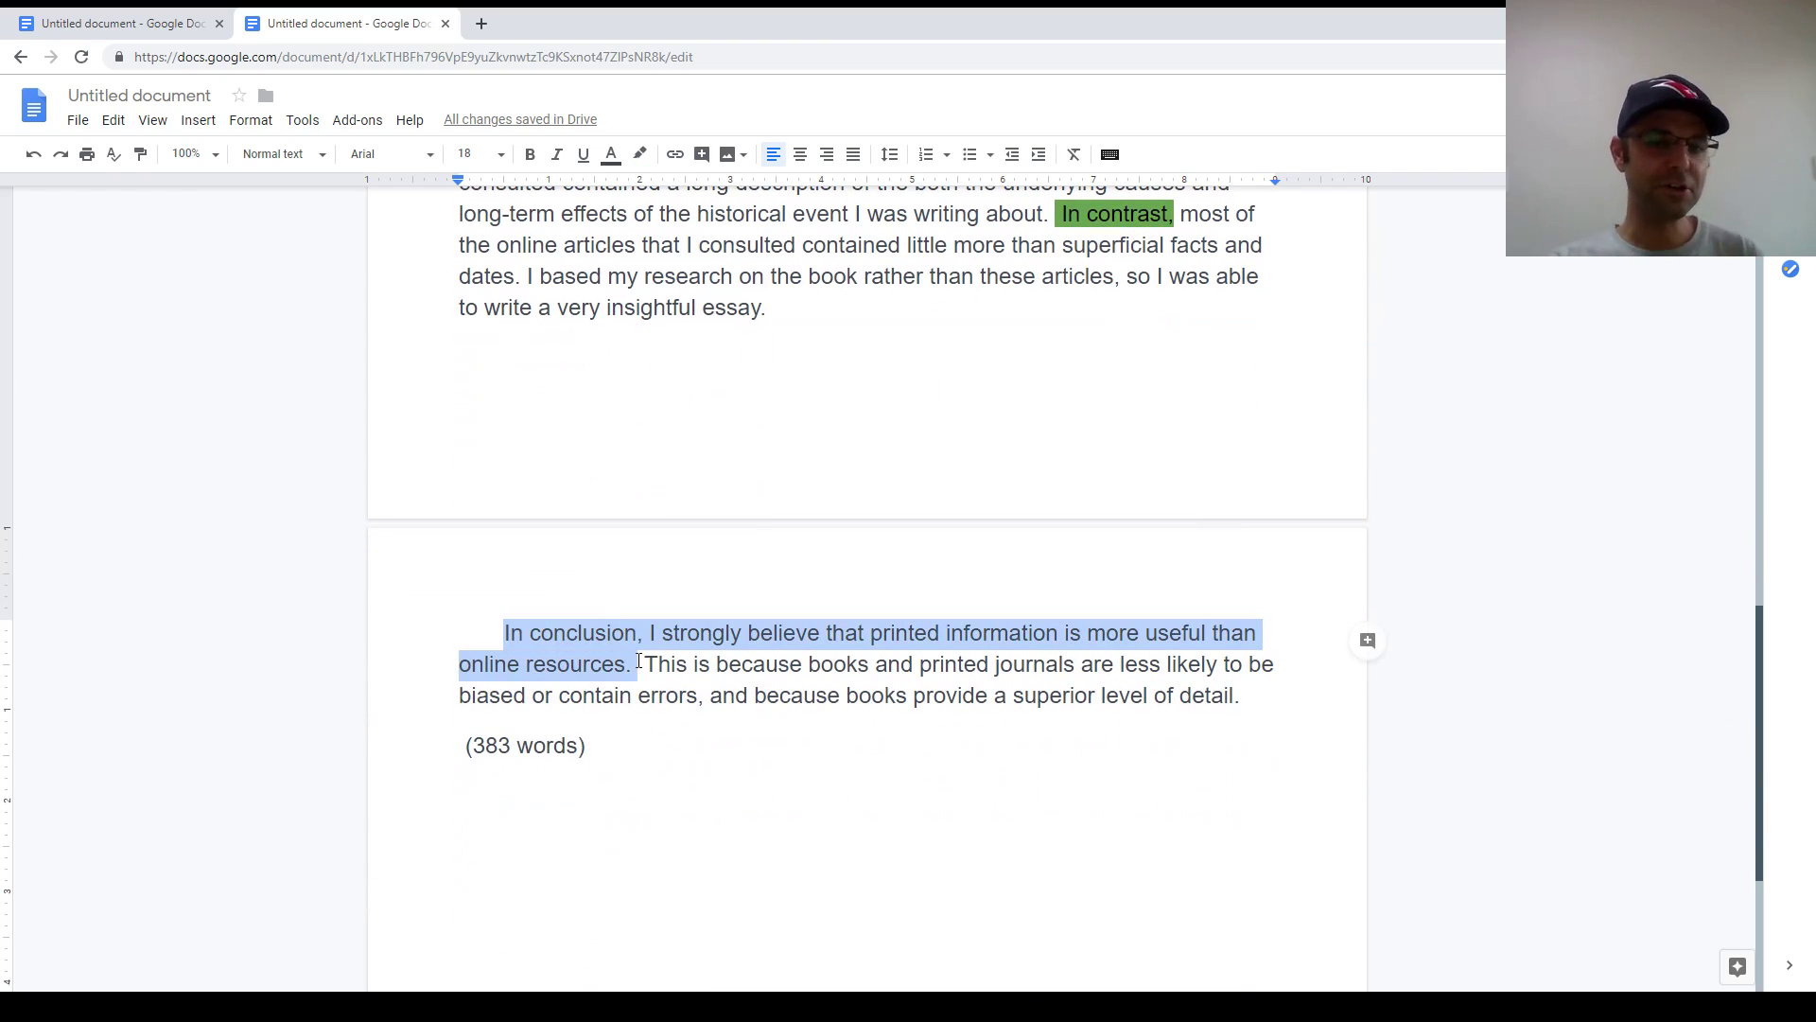
click(686, 632)
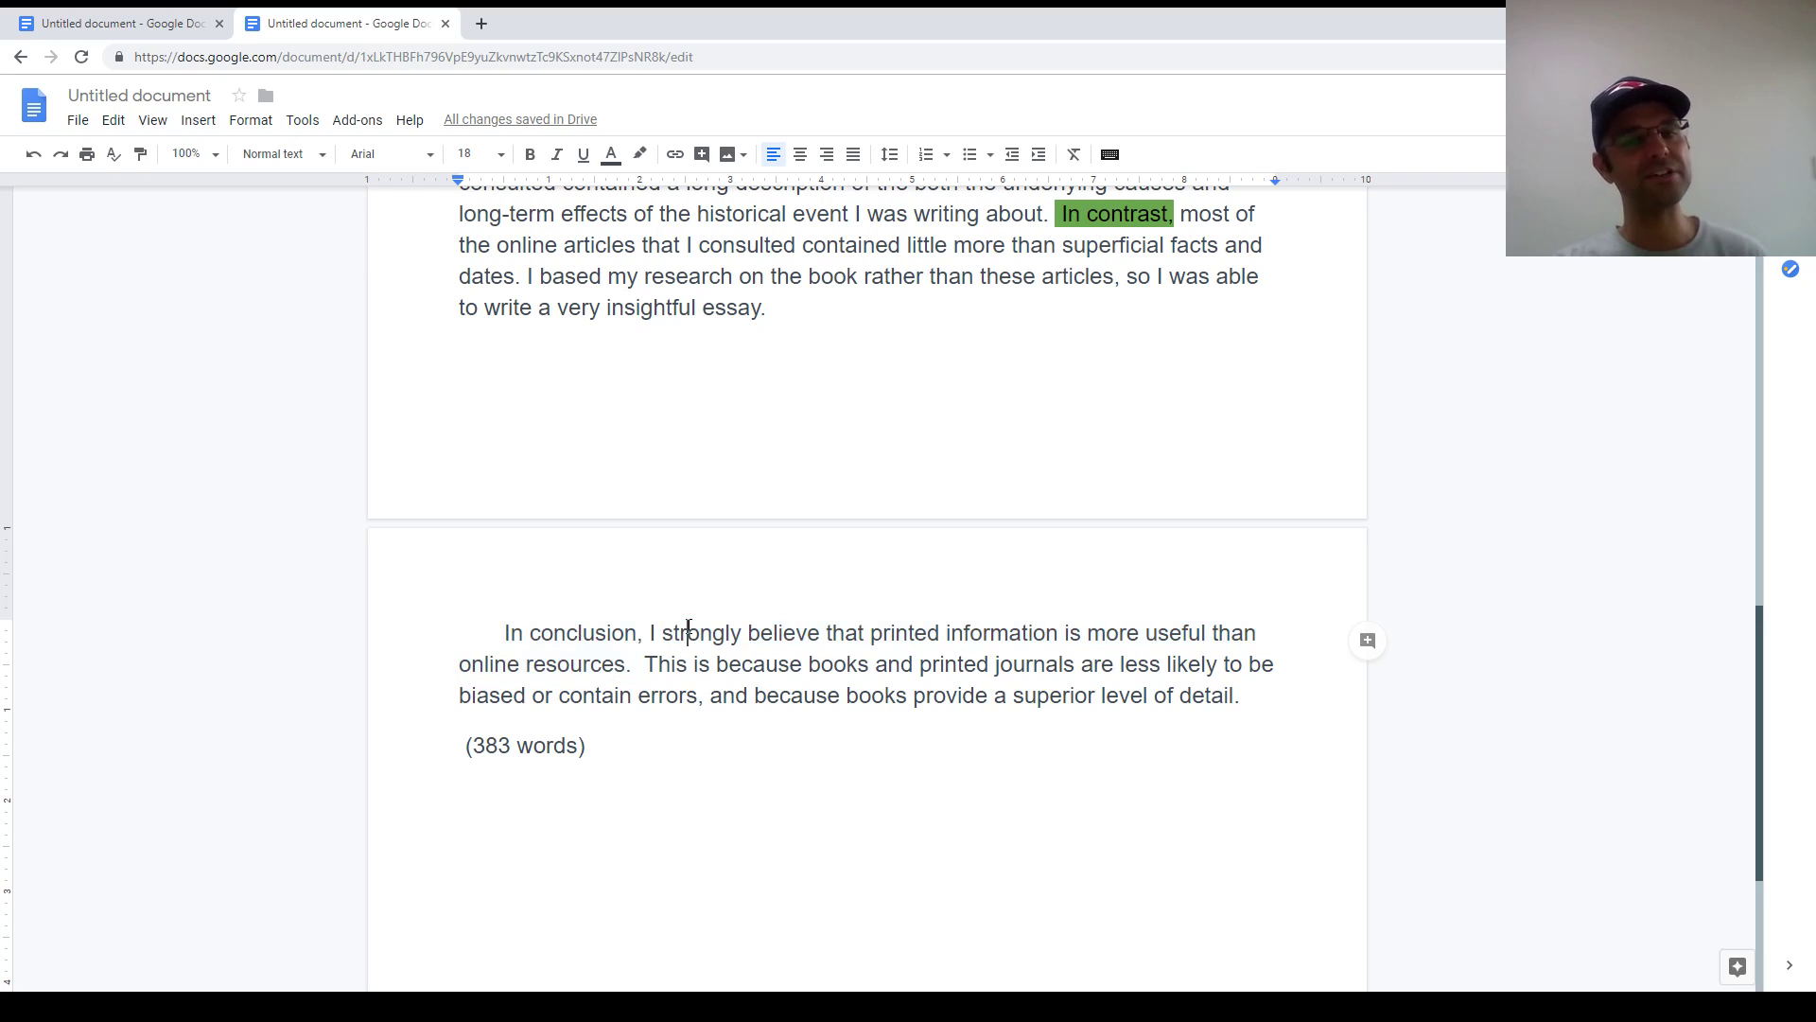
drag(652, 633, 618, 664)
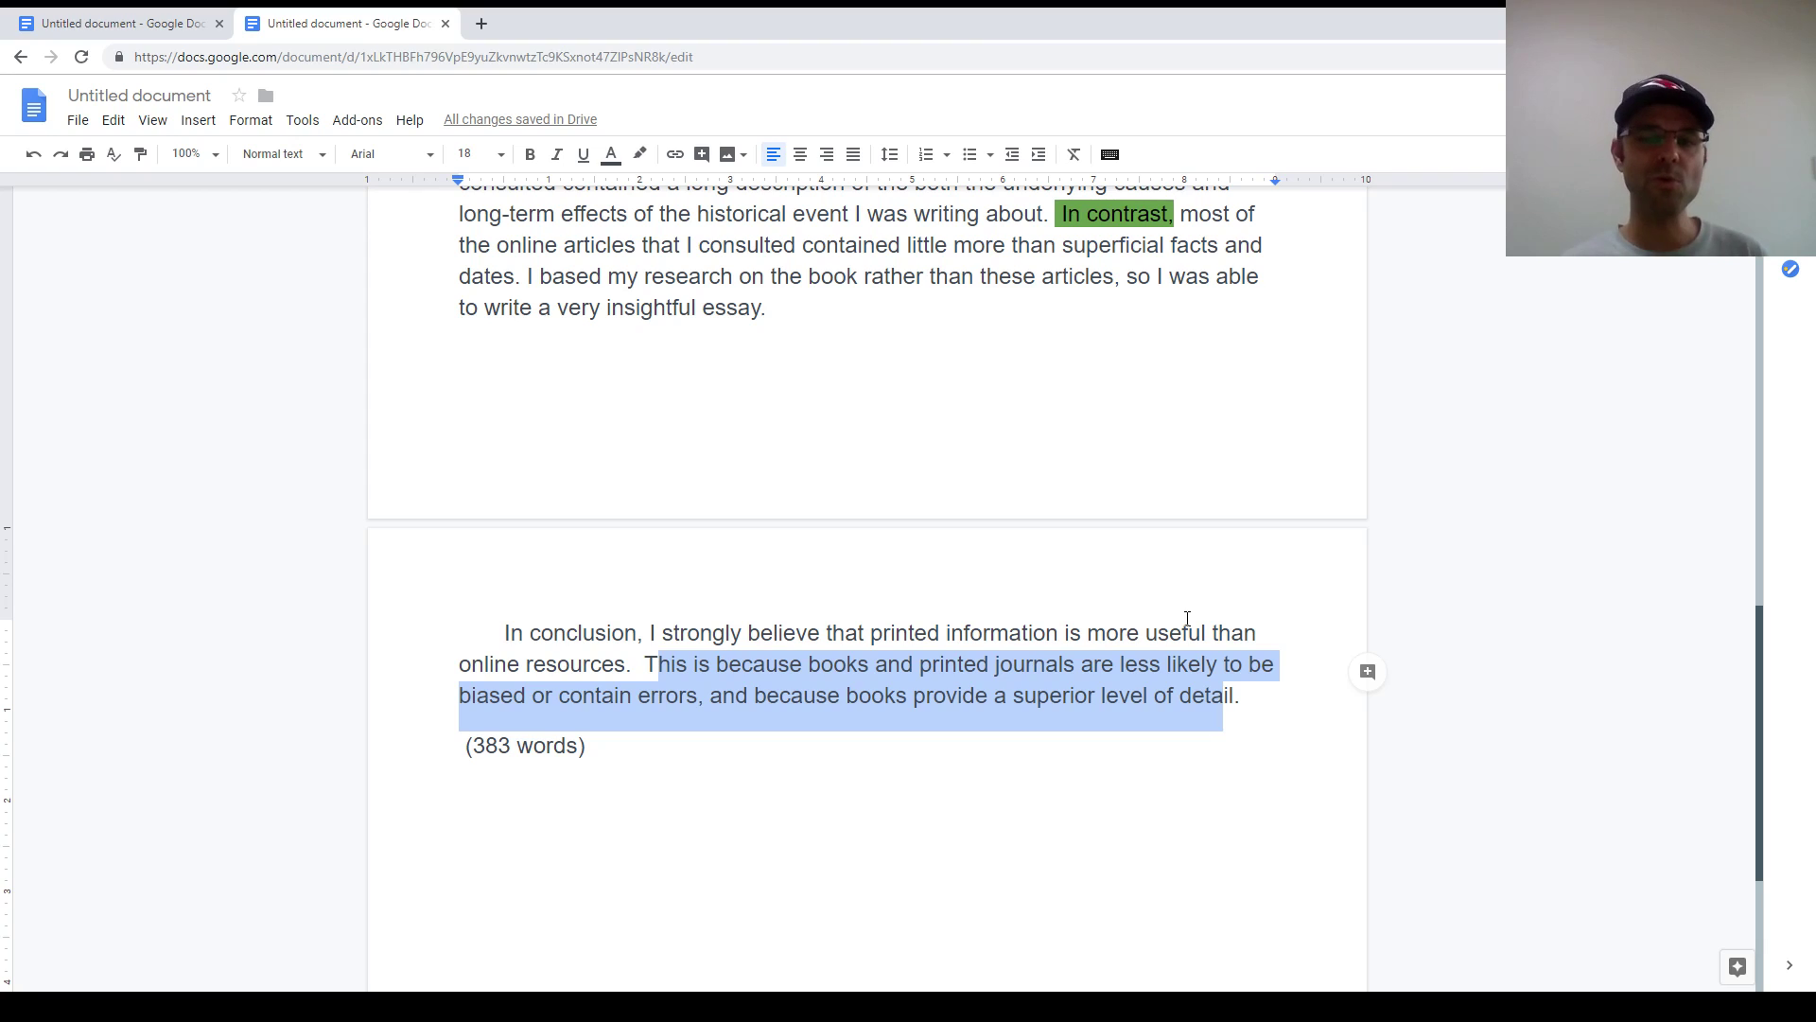
click(484, 745)
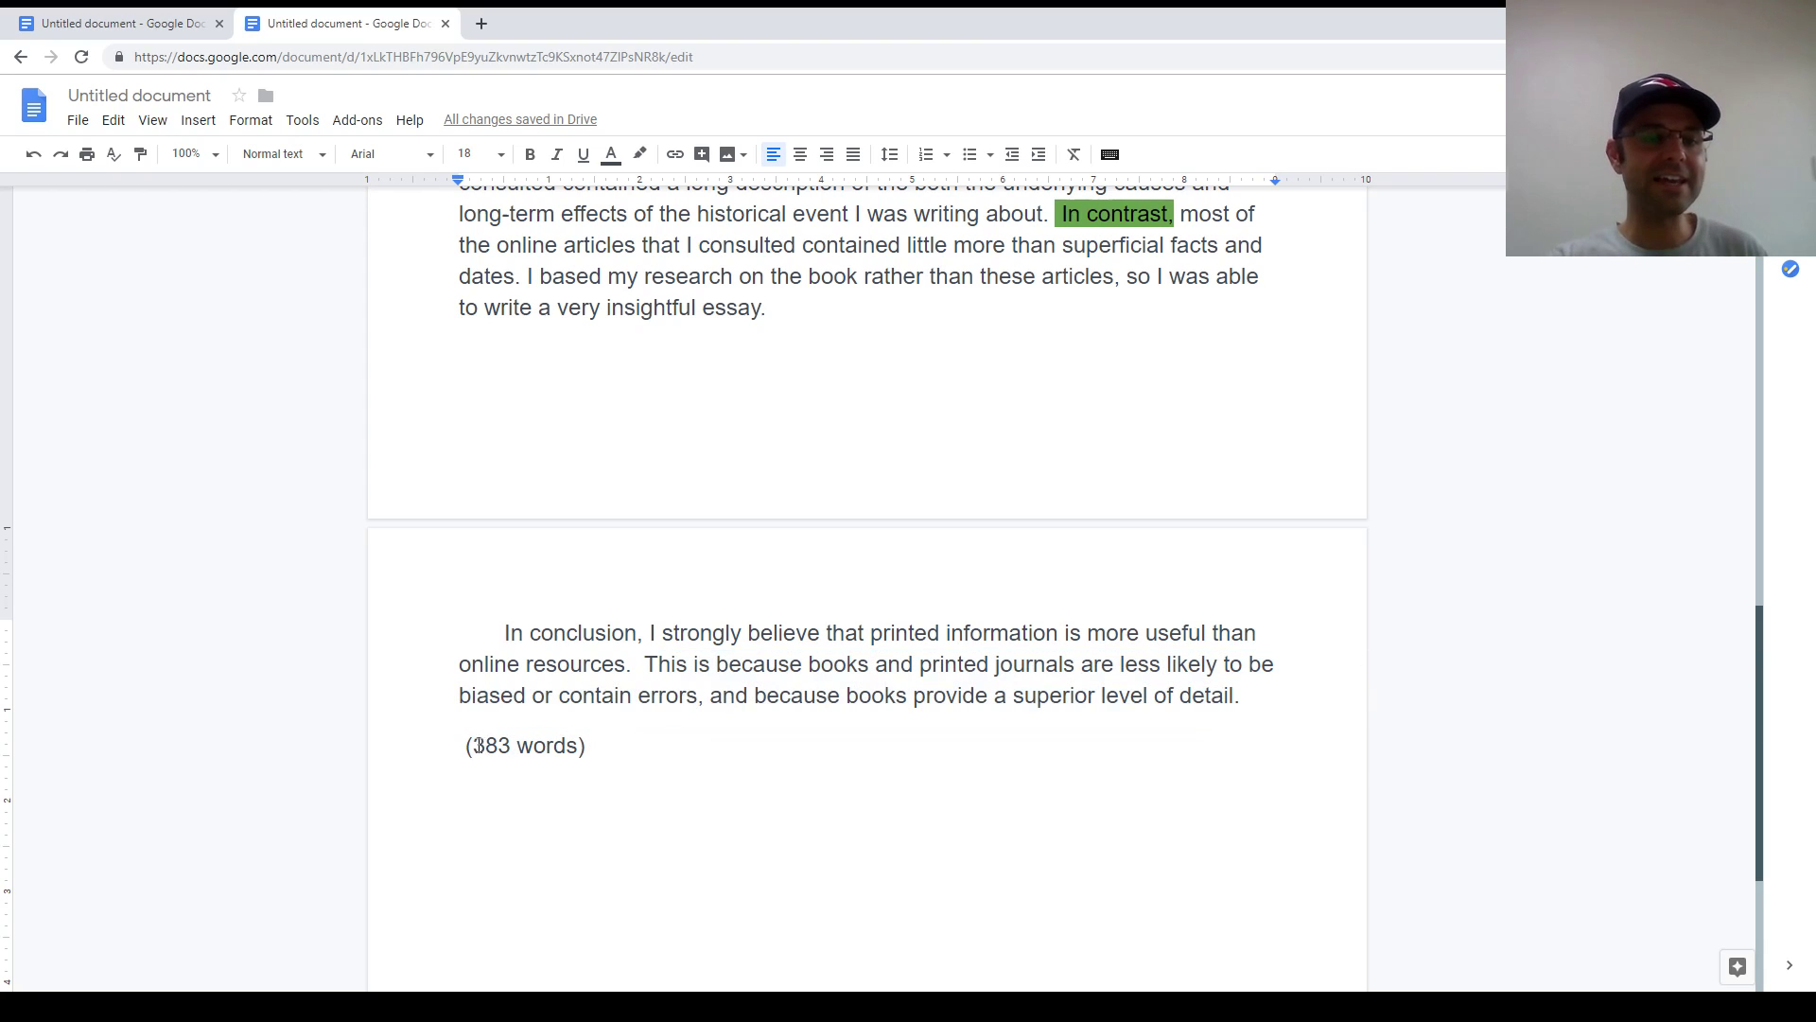
double_click(523, 744)
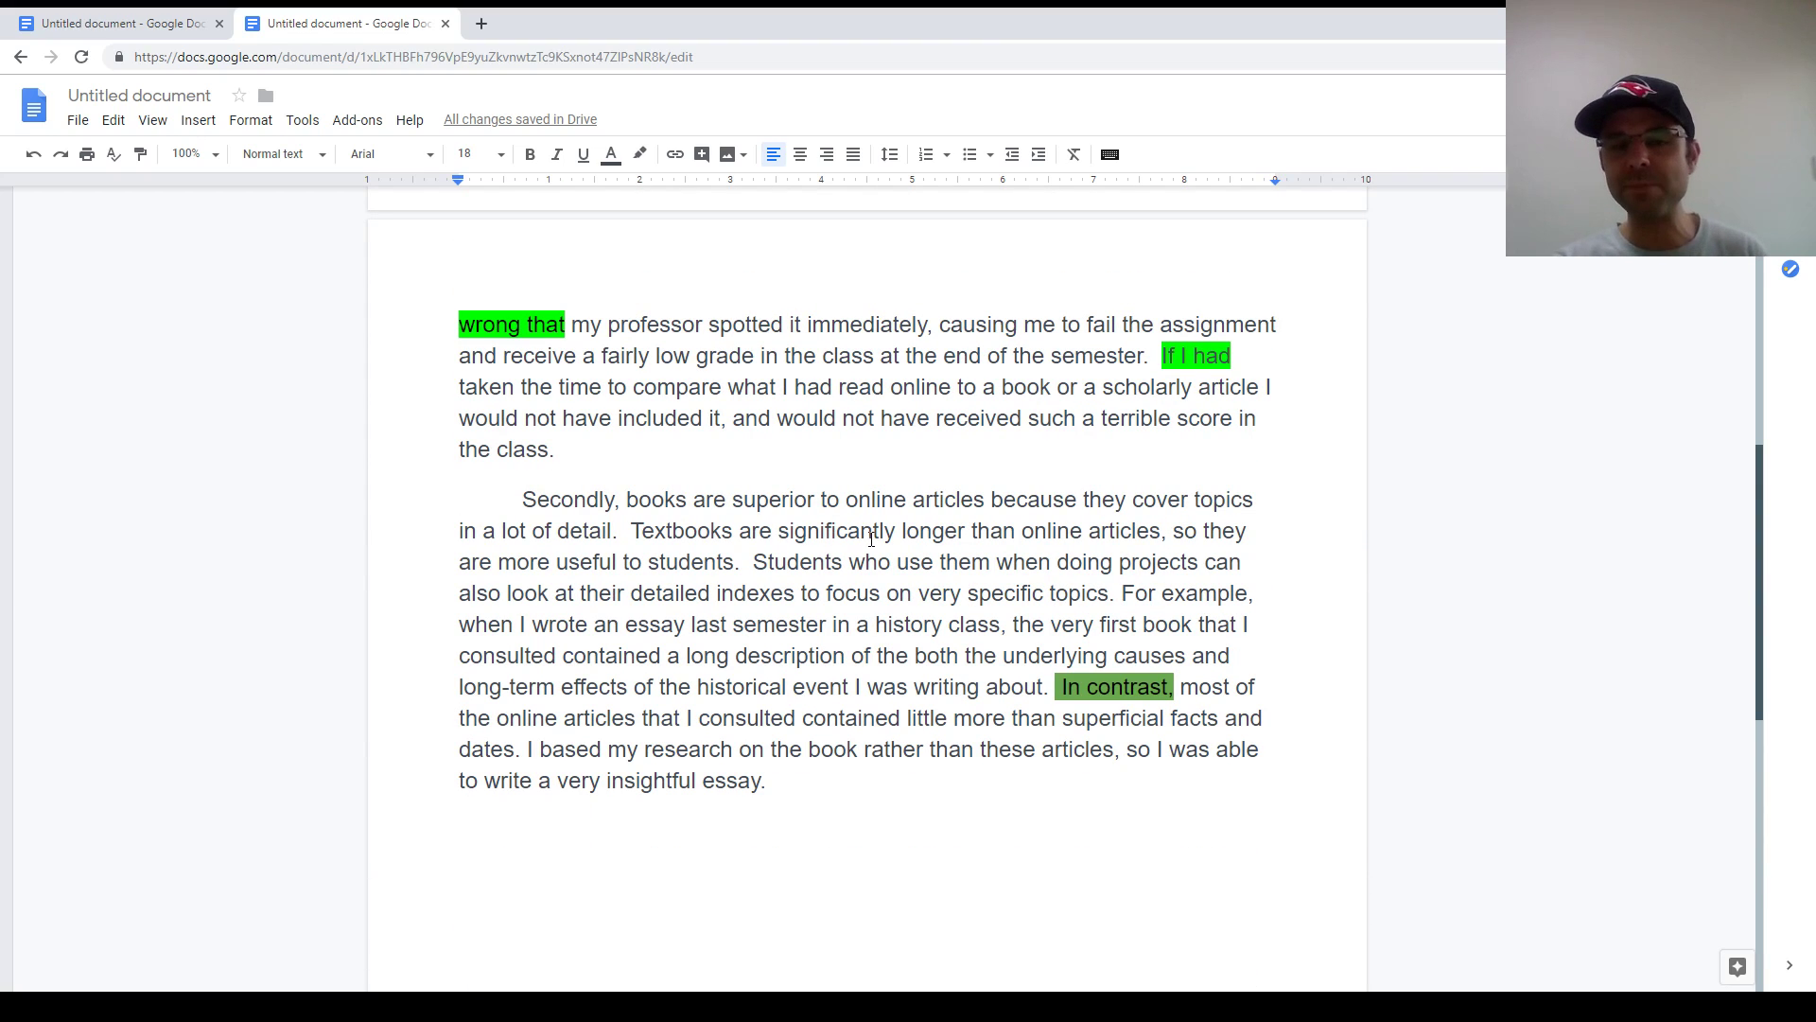
mouse_move(873, 577)
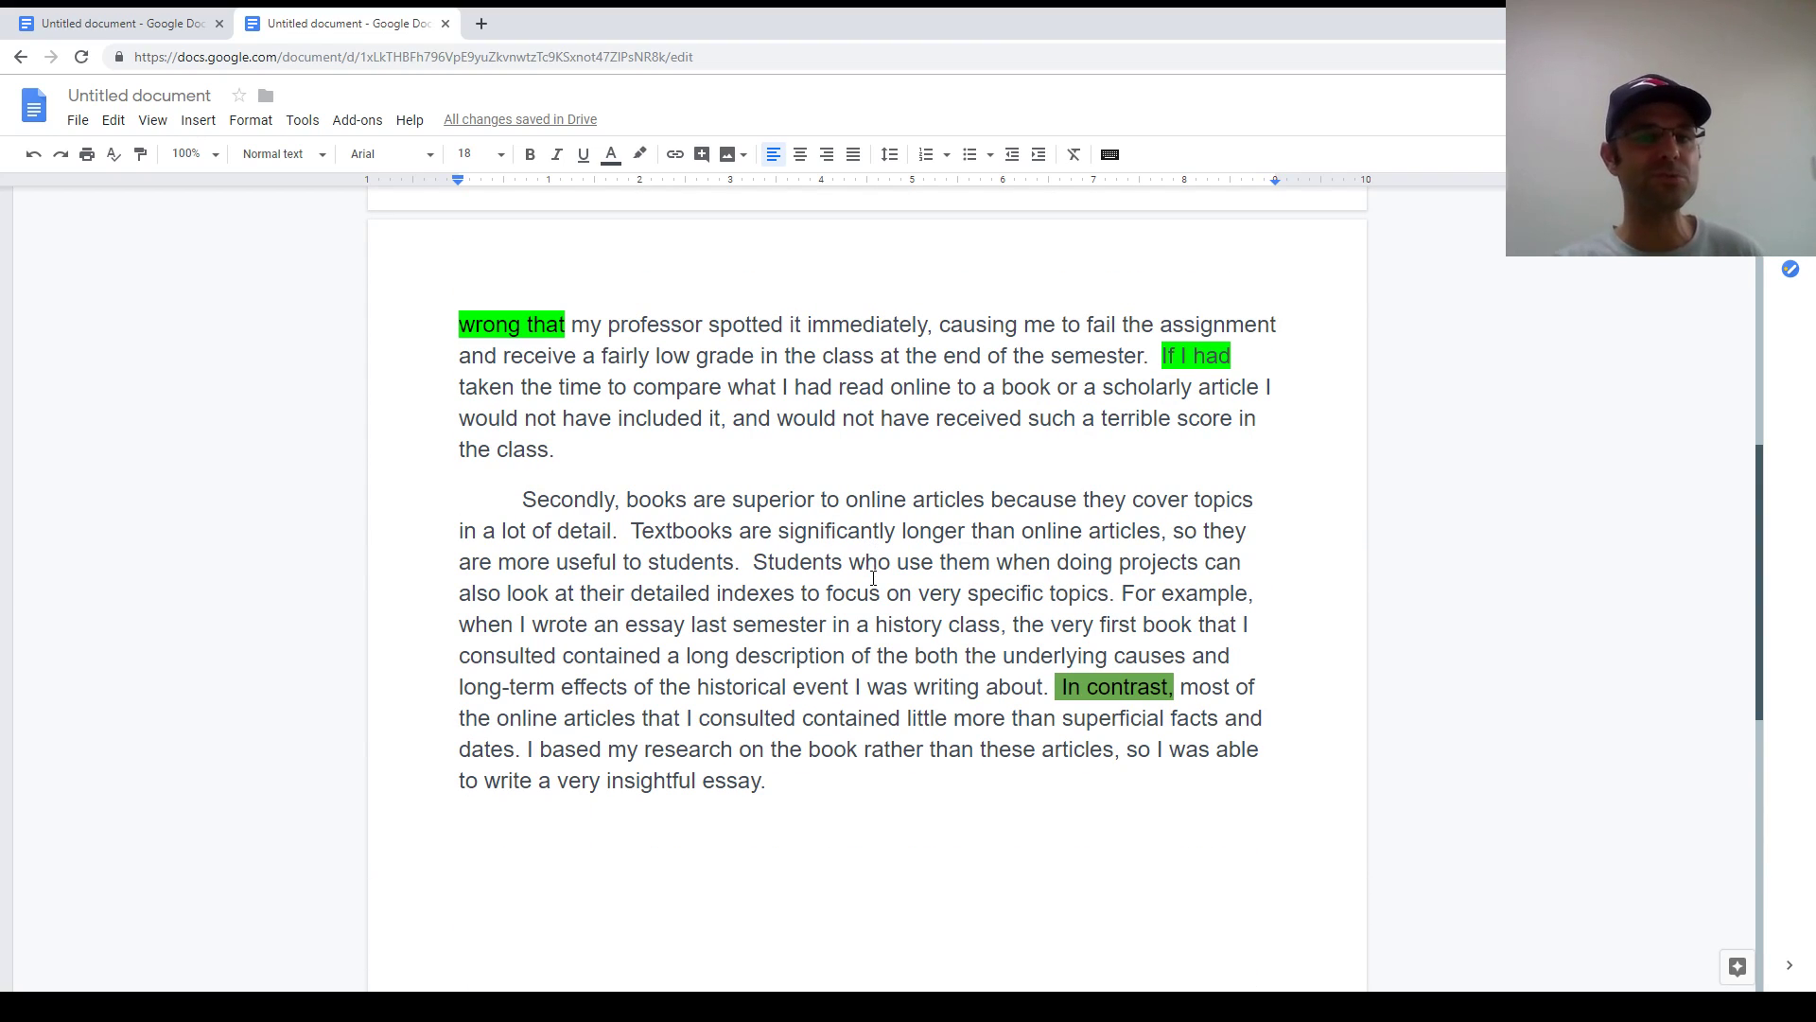